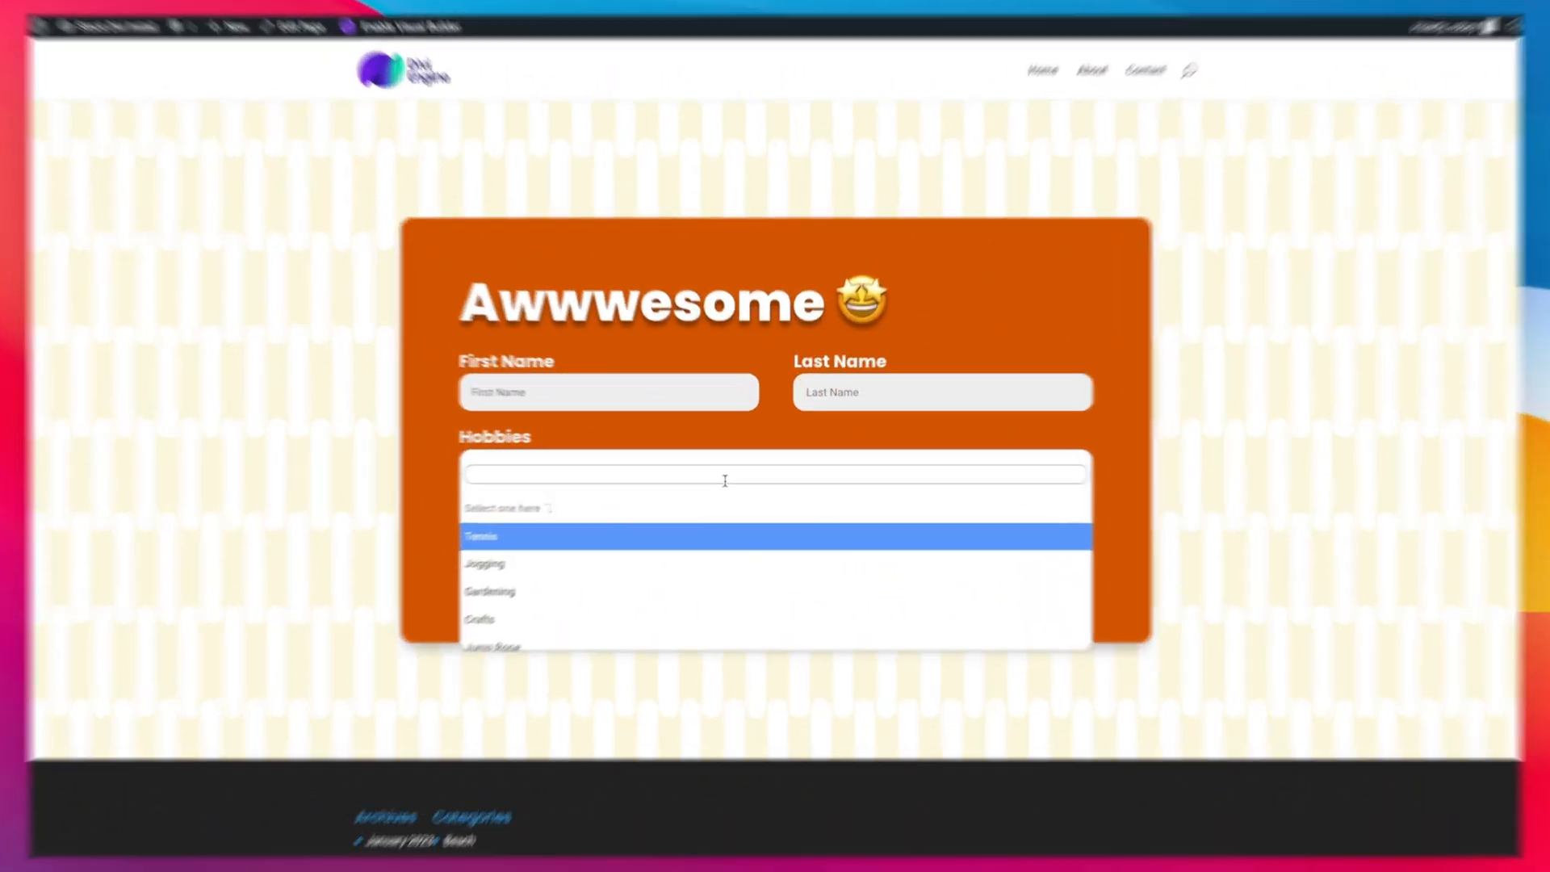
# Type 'e' in the Hobbies Select2 search box to filter the hobby options
pyautogui.write('e')
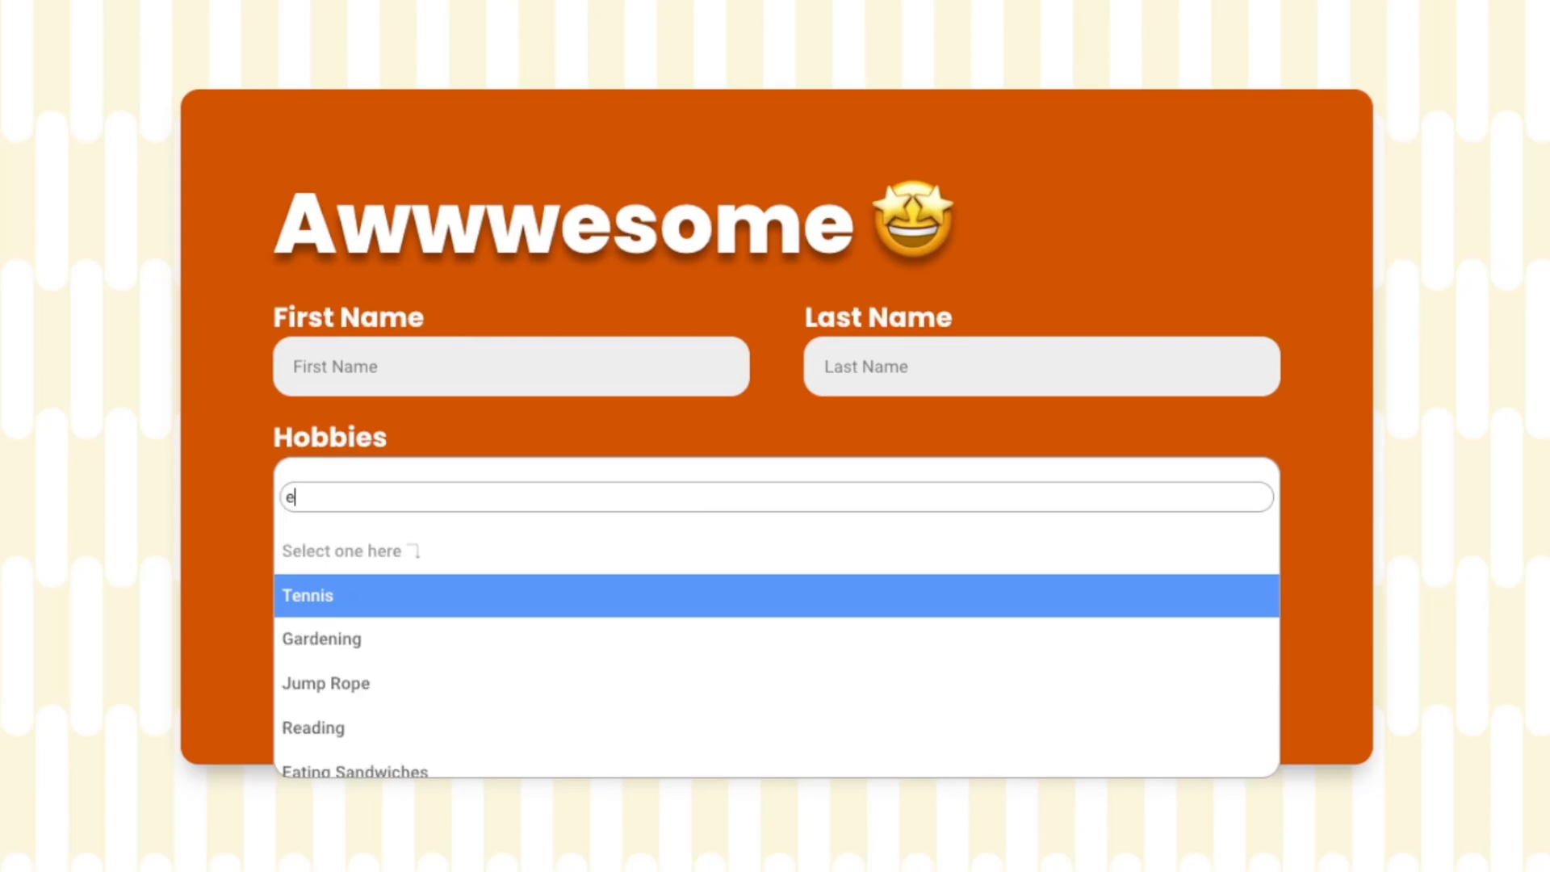
pyautogui.click(353, 769)
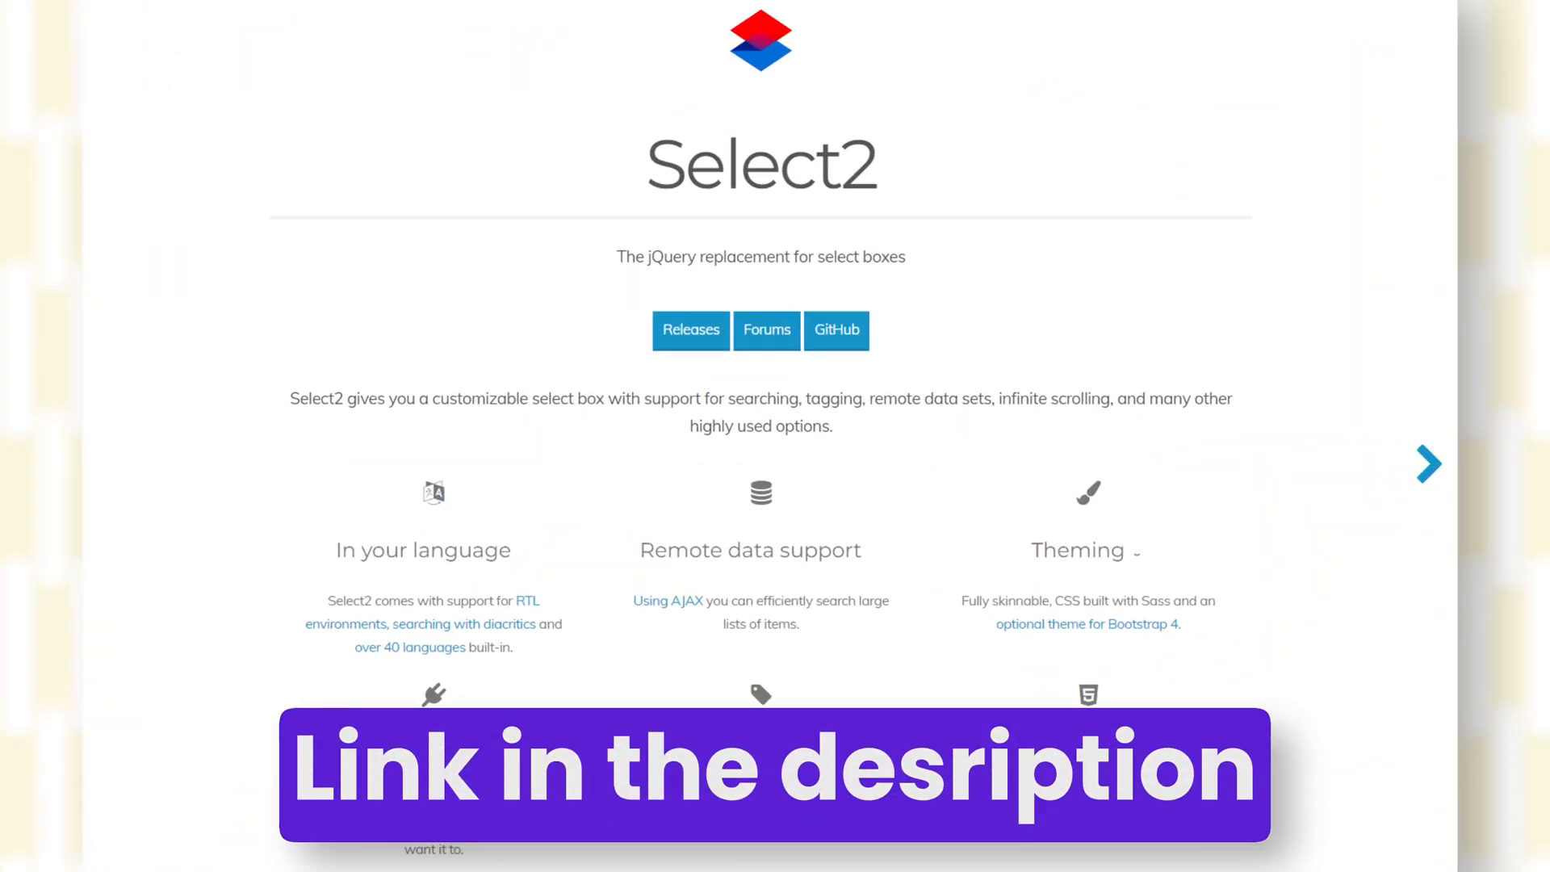
# Open the Divi Form Builder product page and scroll through its features
pyautogui.click(1427, 464)
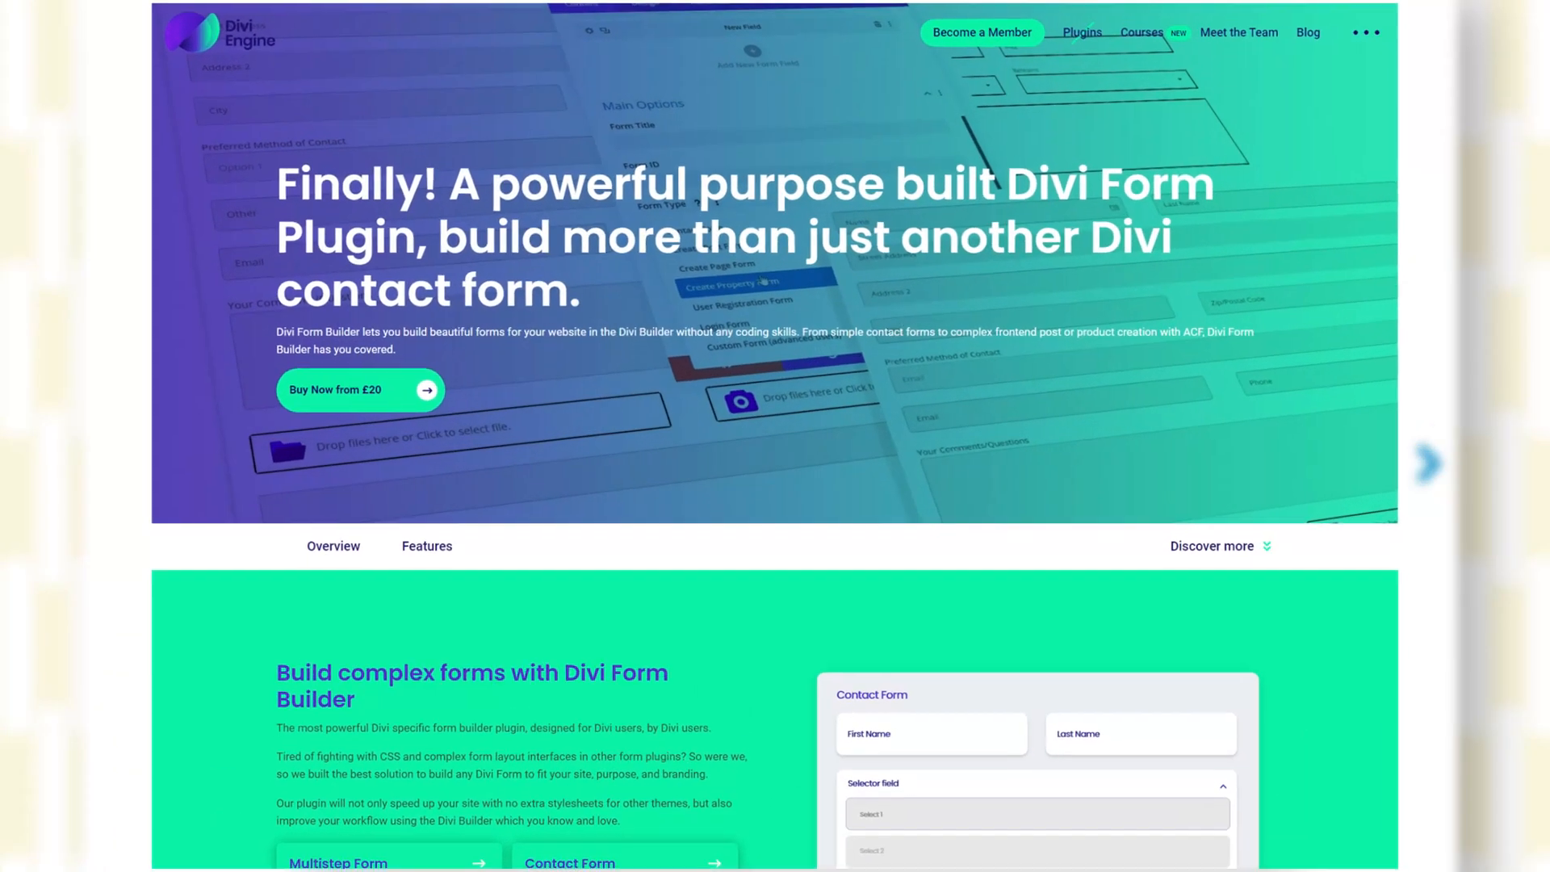
pyautogui.scroll(-3)
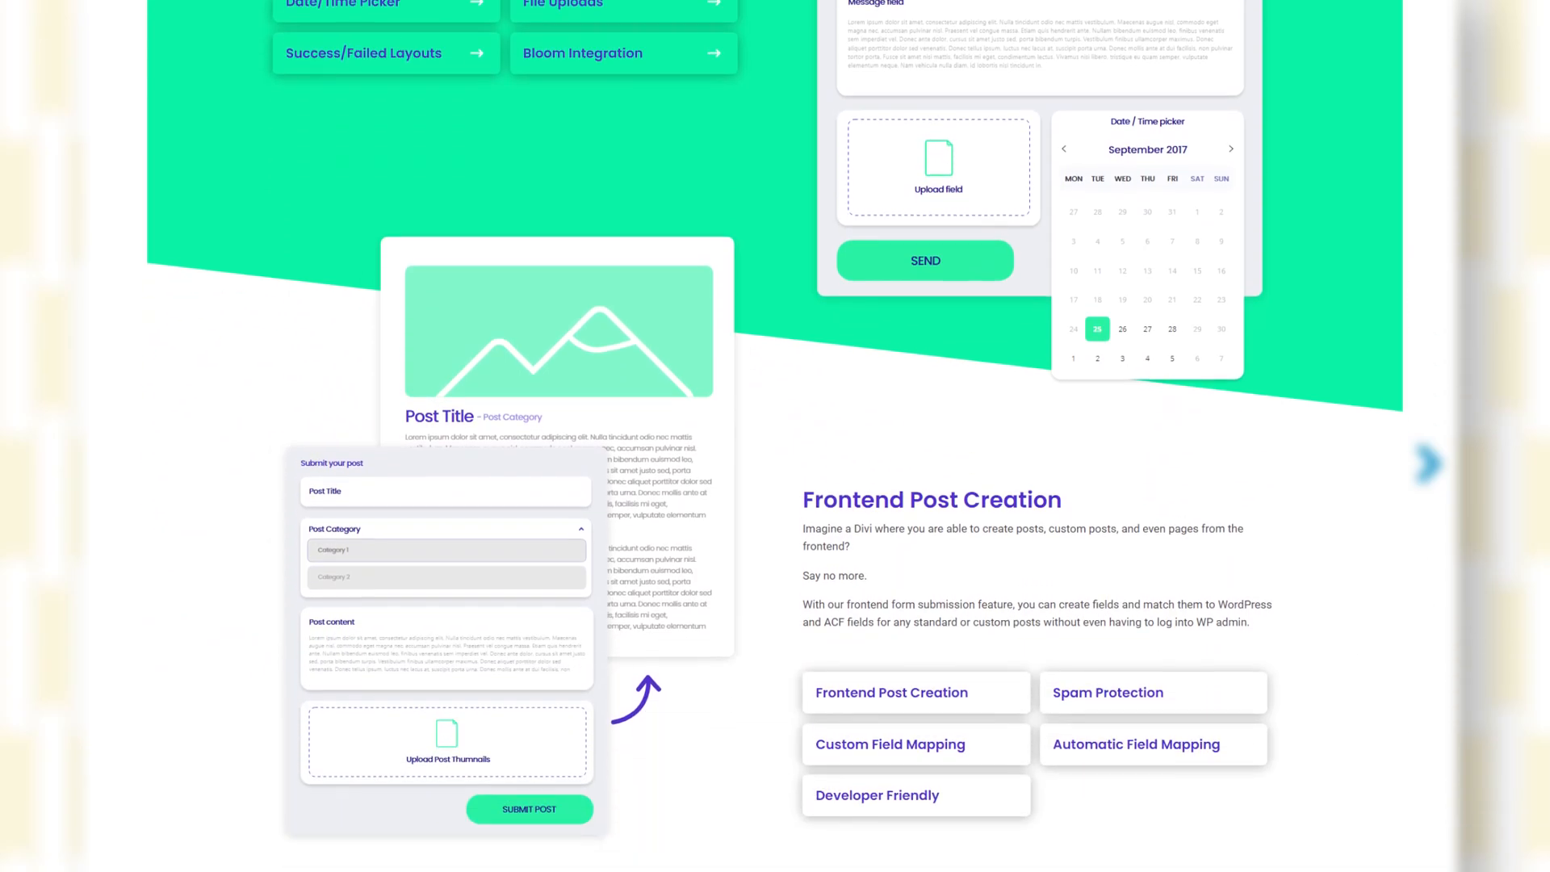
pyautogui.scroll(3)
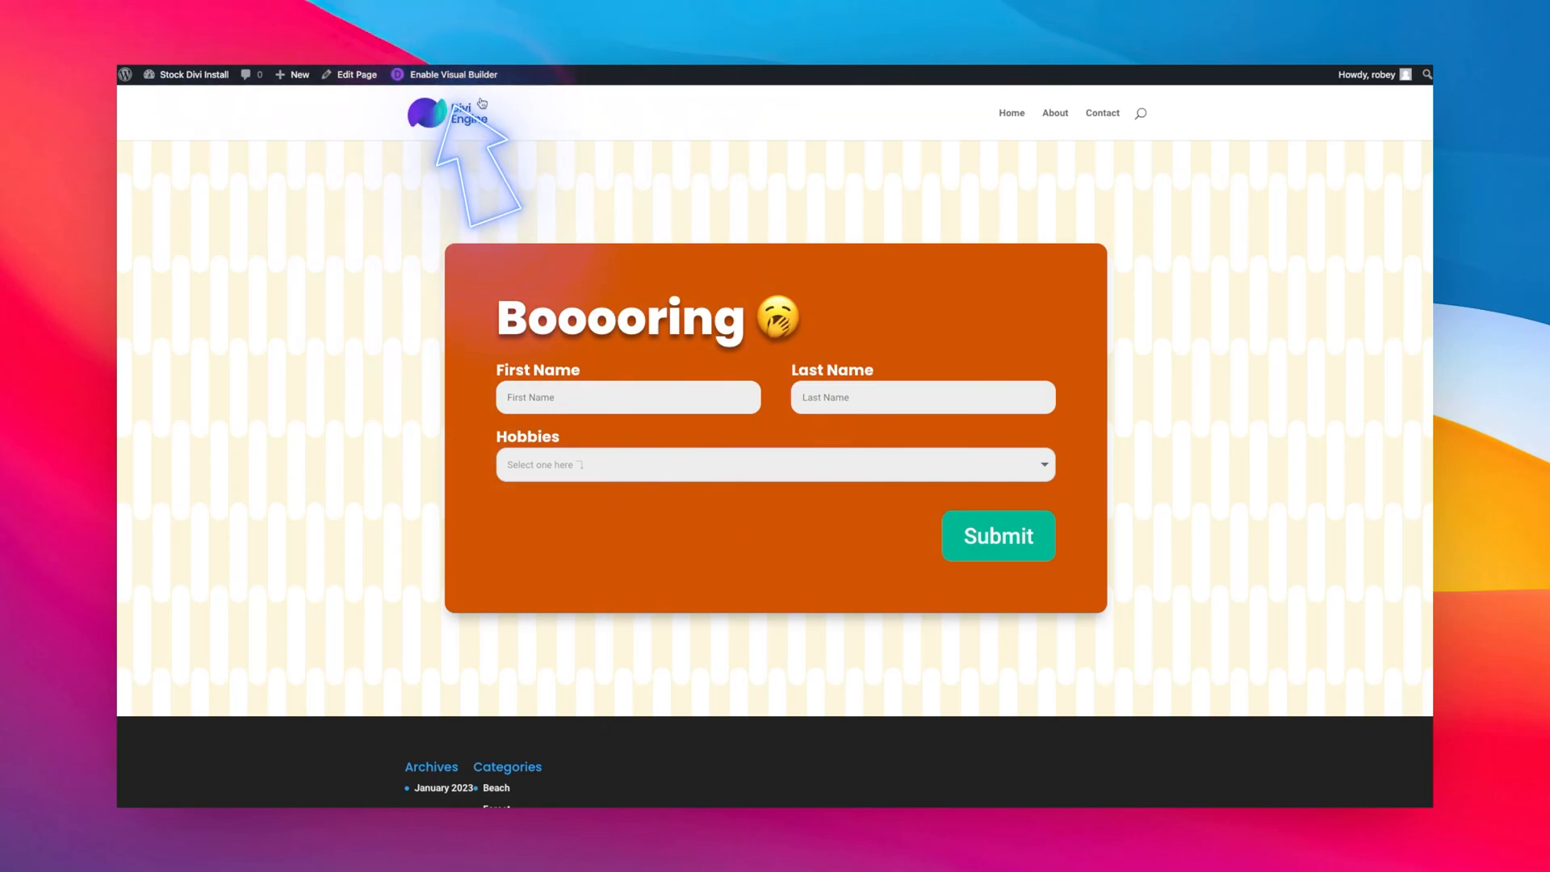
# Enable the Visual Builder on the 'Booooring' form page
pyautogui.click(452, 74)
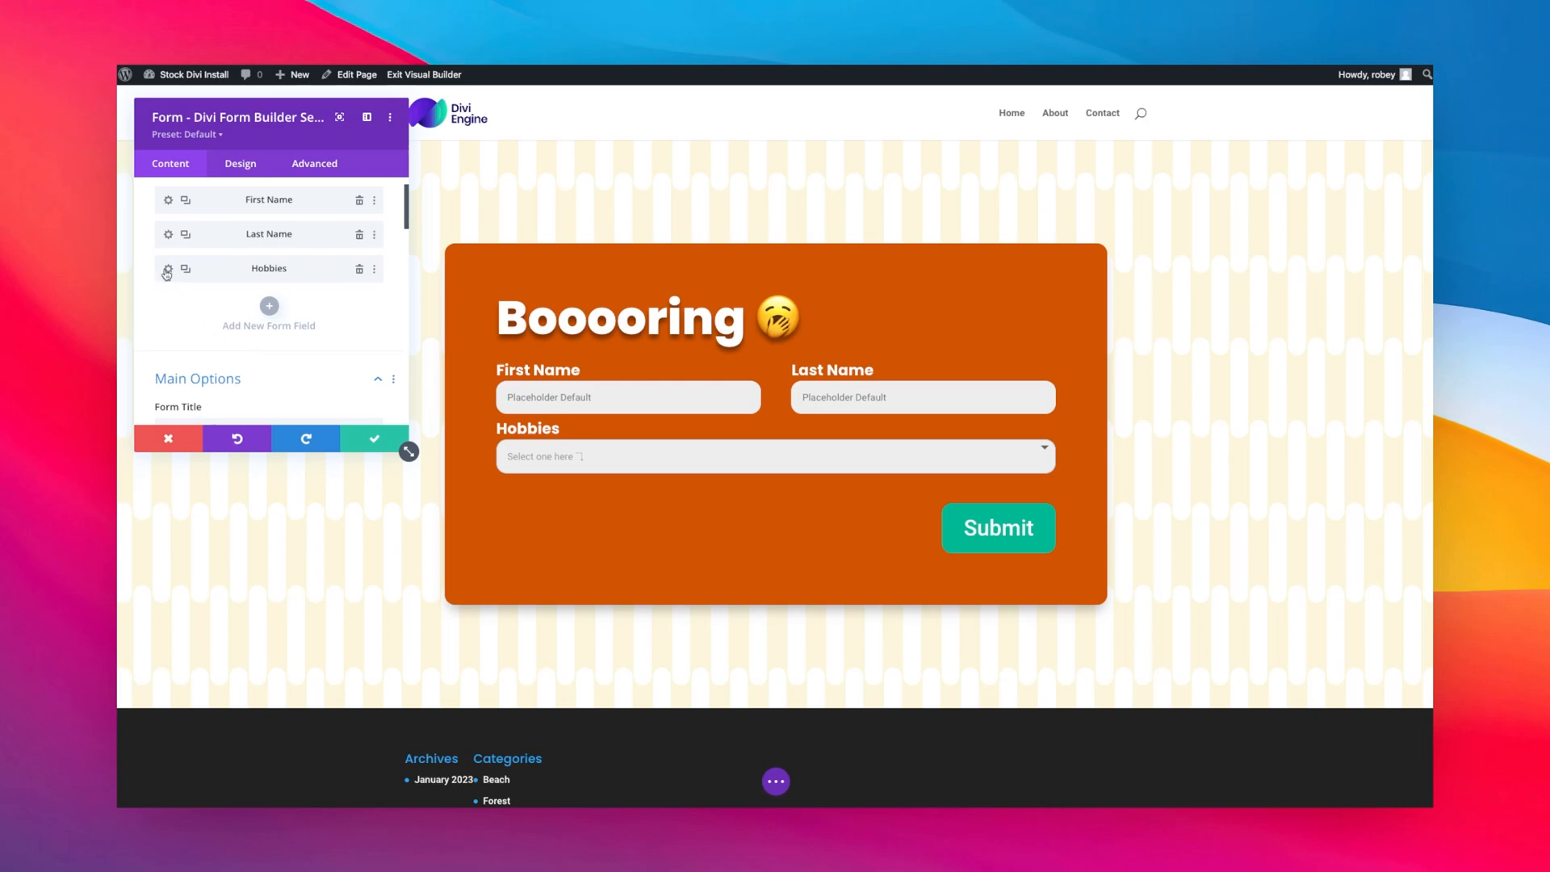
# Set 'Enable Select2?' to Yes in the Hobbies field settings, then return to the Form module
pyautogui.click(168, 268)
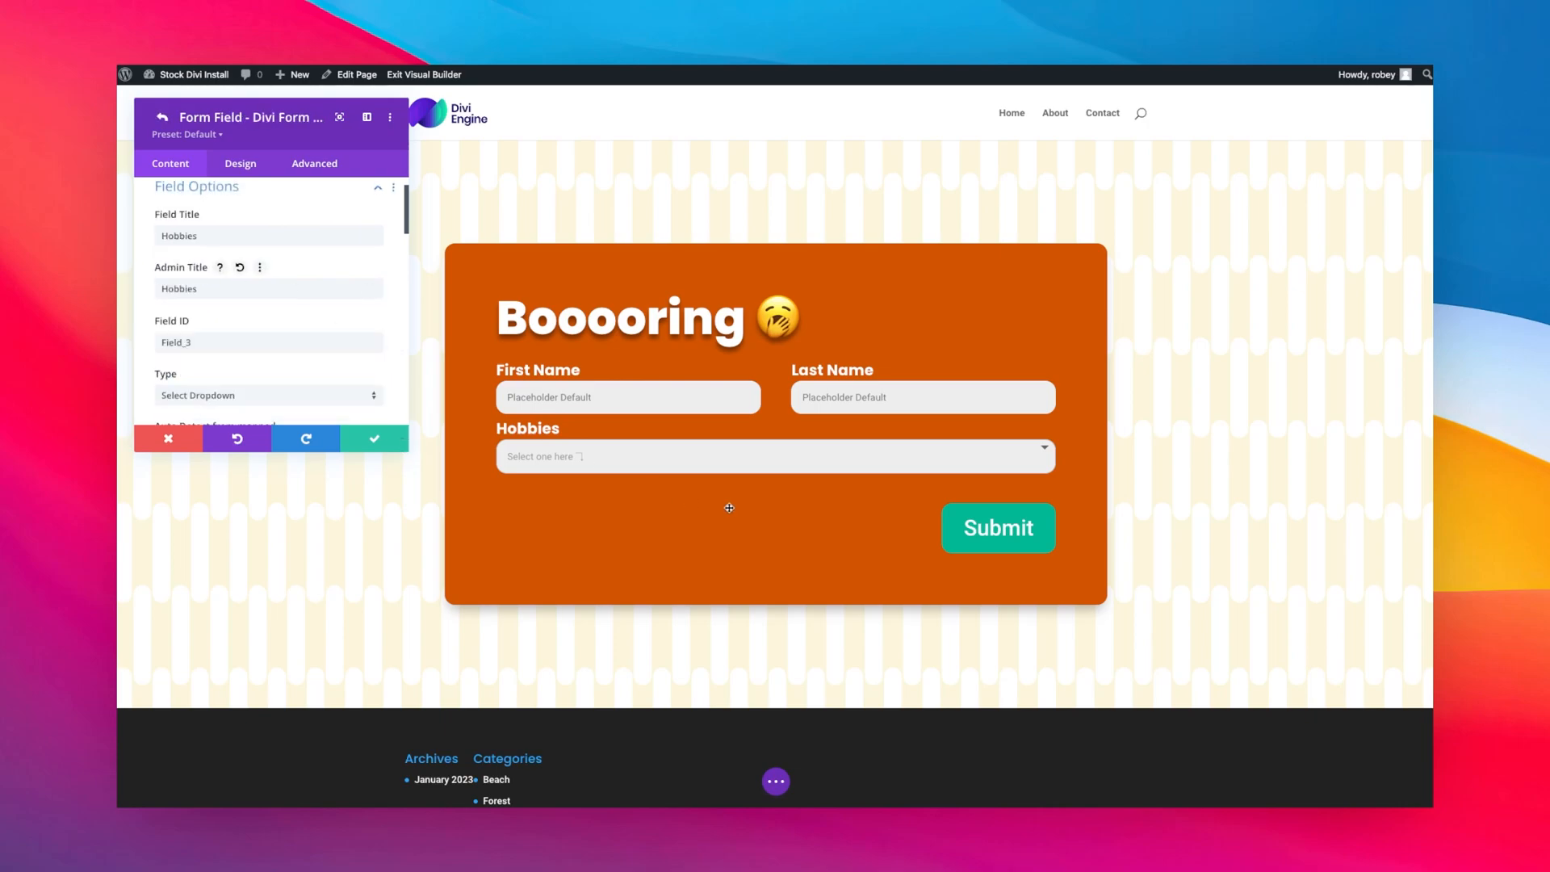
pyautogui.scroll(-3)
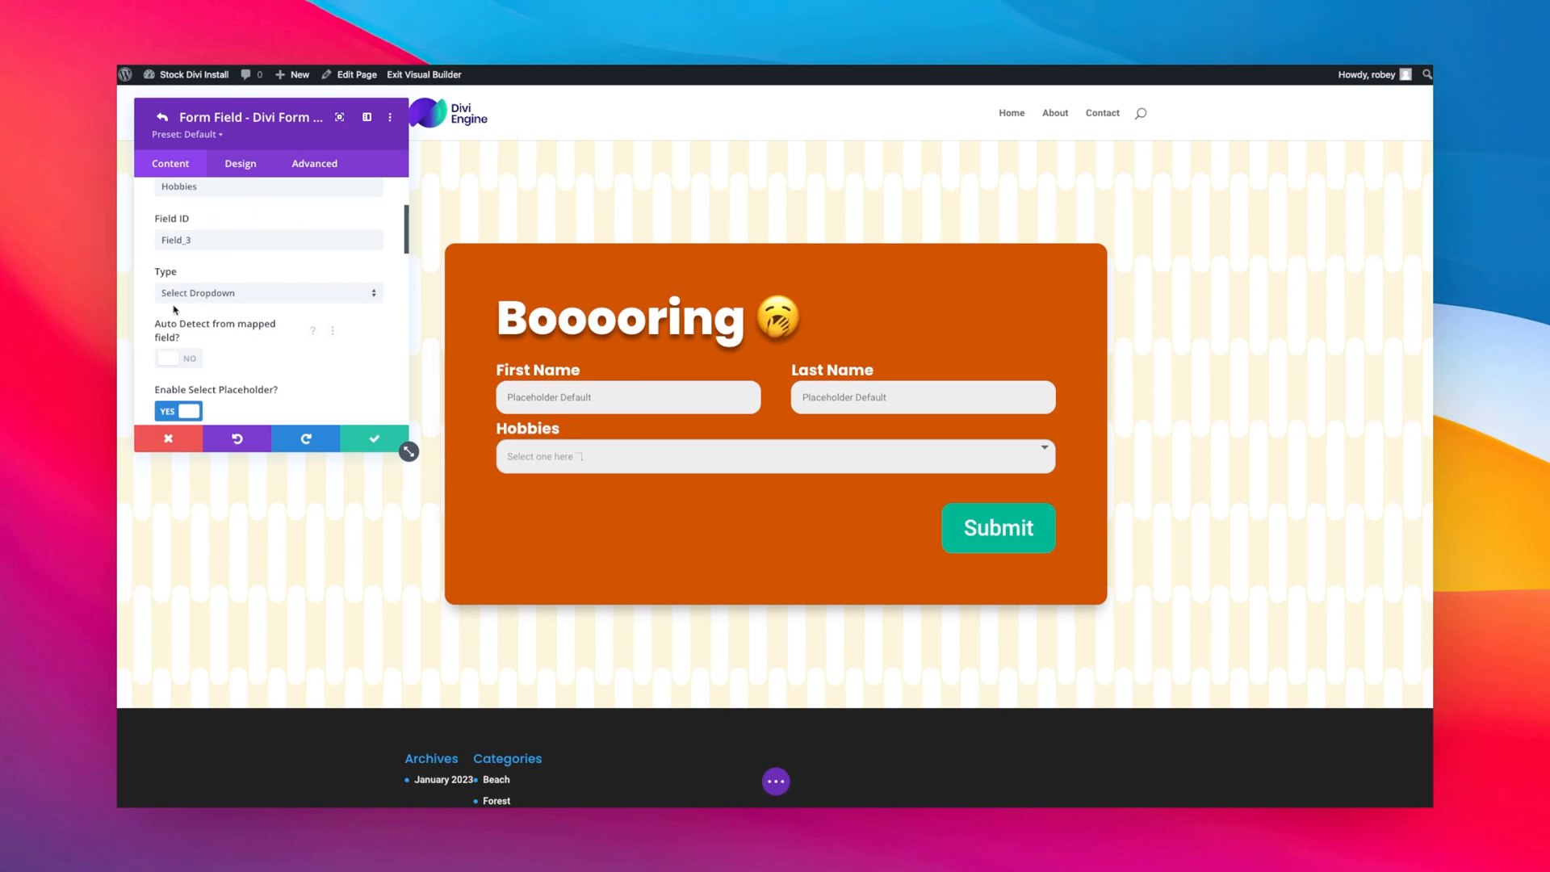
pyautogui.scroll(-3)
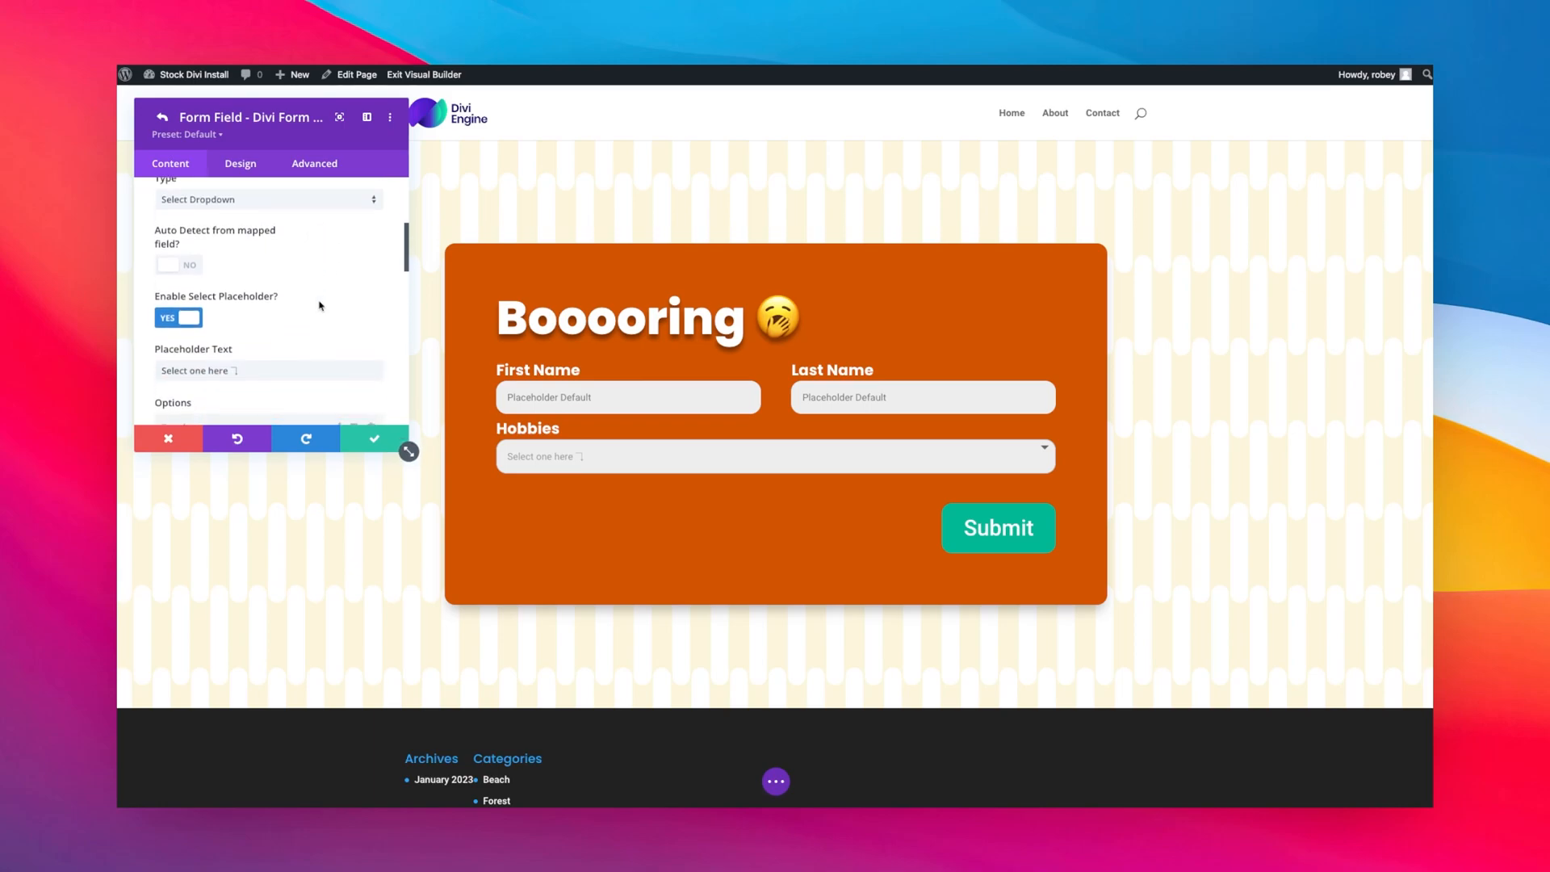
pyautogui.scroll(-3)
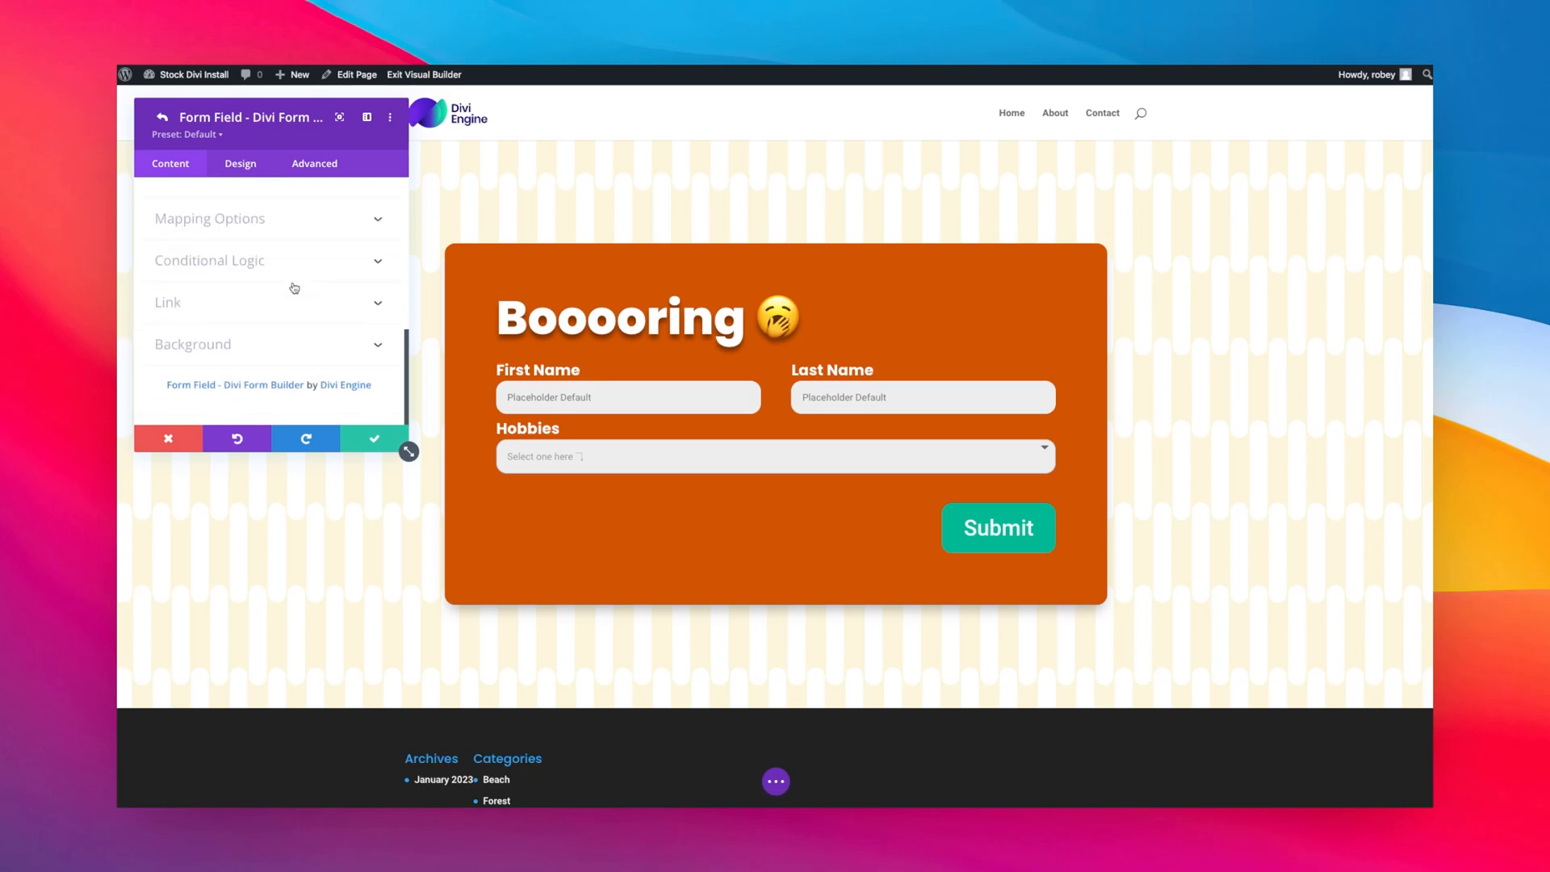
pyautogui.scroll(3)
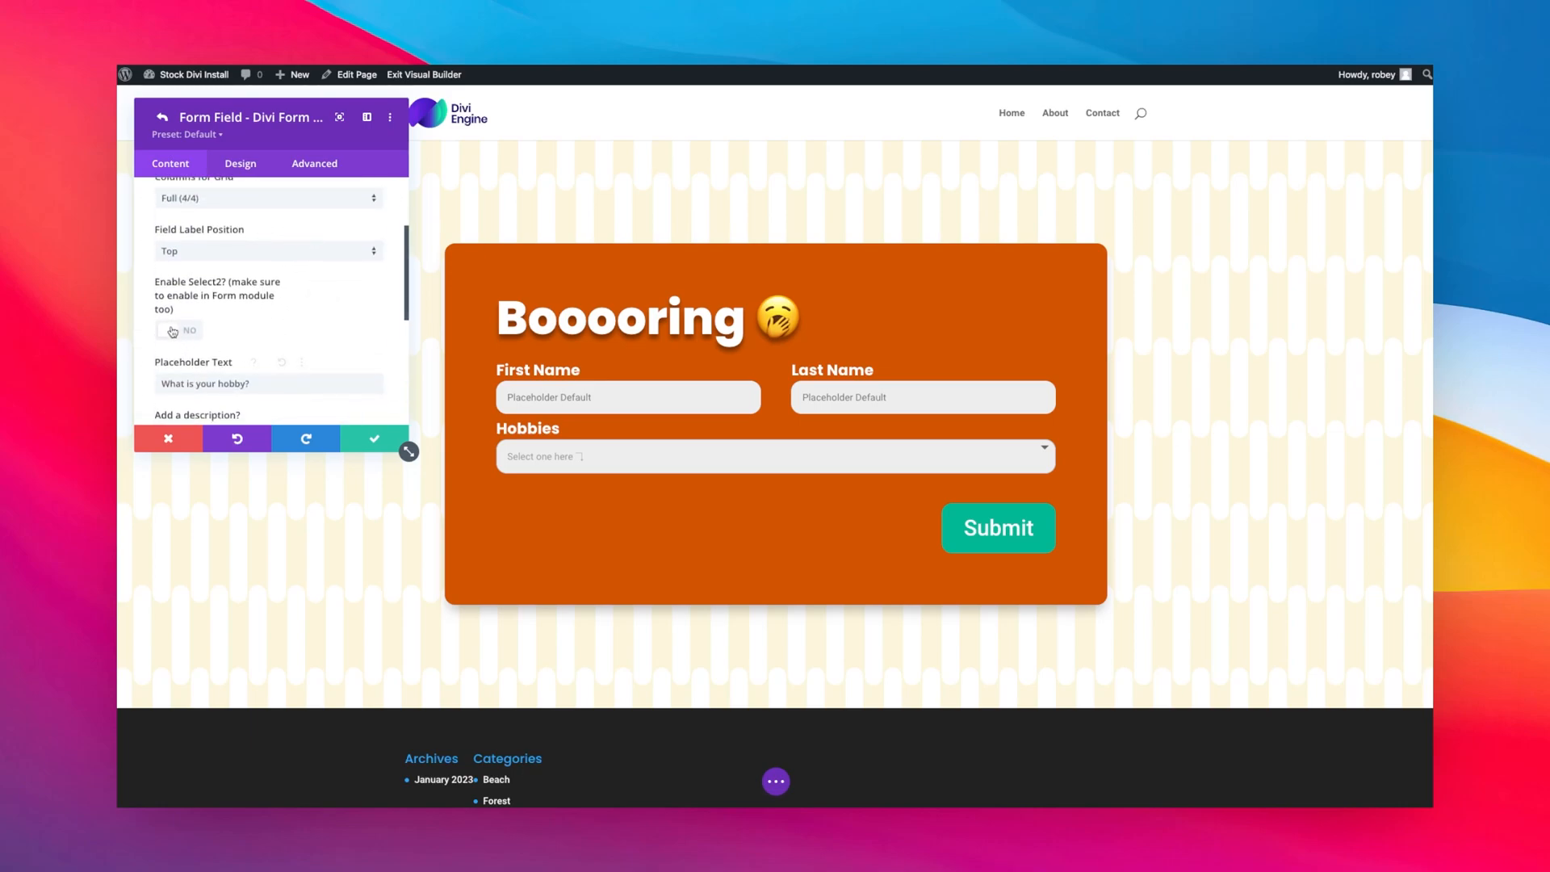
pyautogui.click(178, 329)
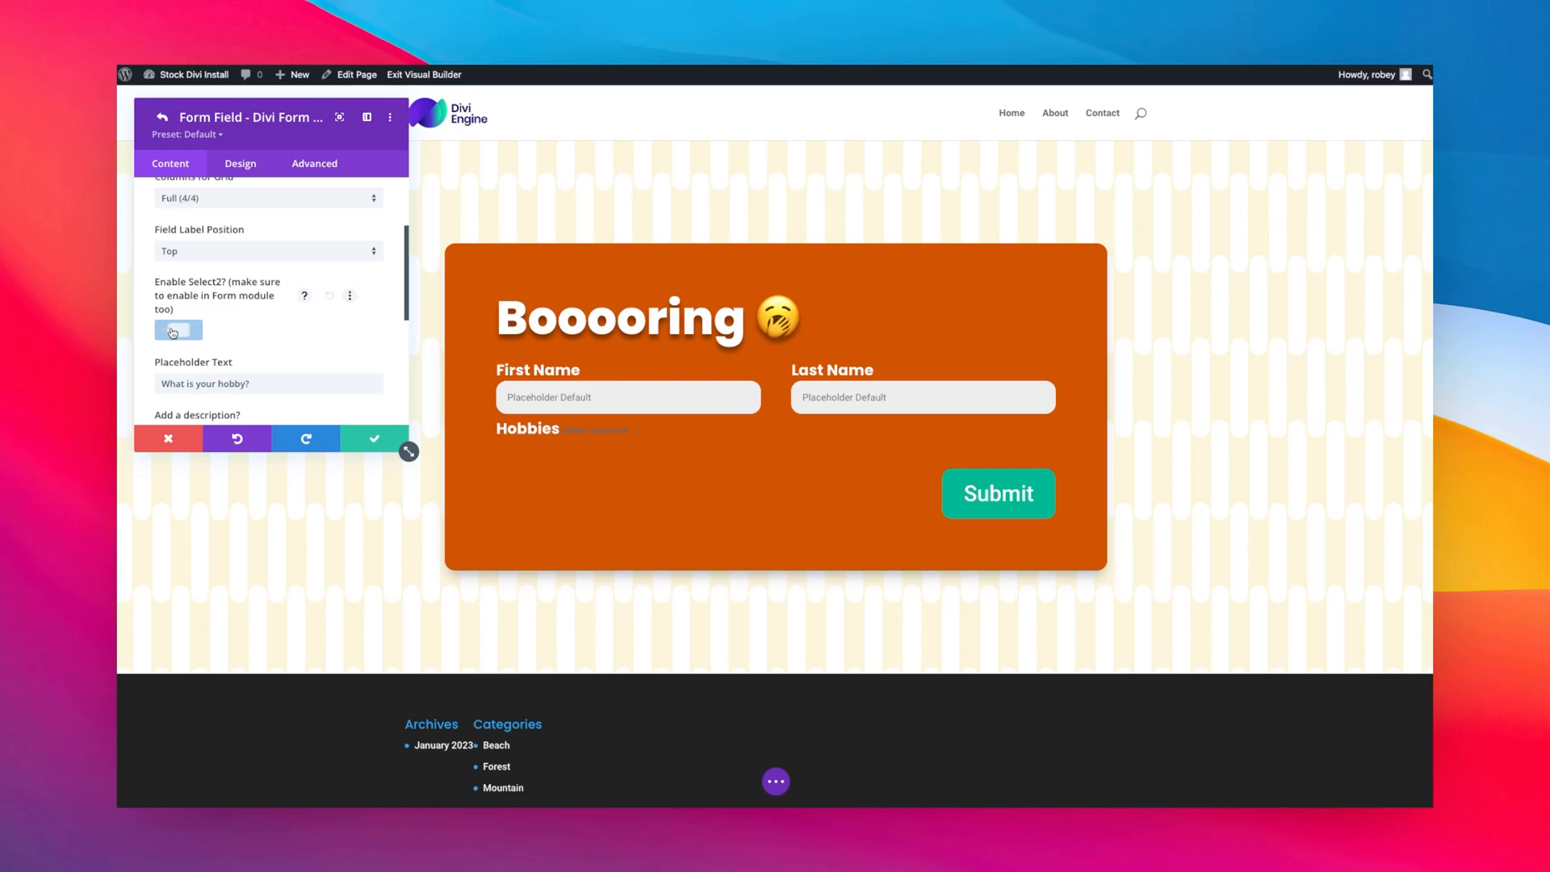
pyautogui.click(177, 329)
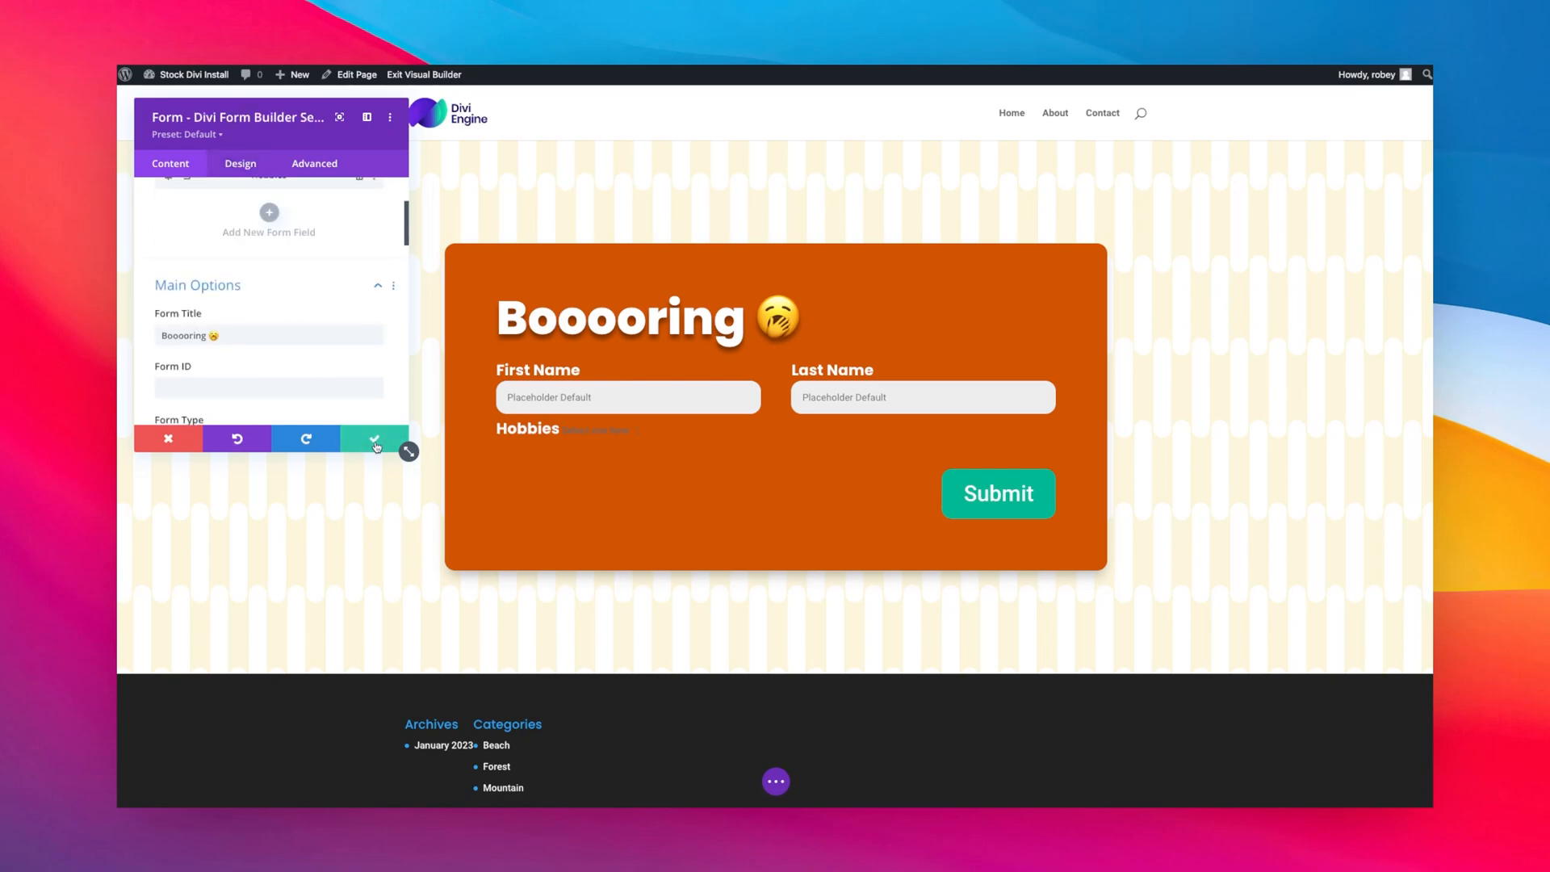
# Set 'Enable Select2 for your Select Options?' to Yes under Extra and save the Form module
pyautogui.scroll(-3)
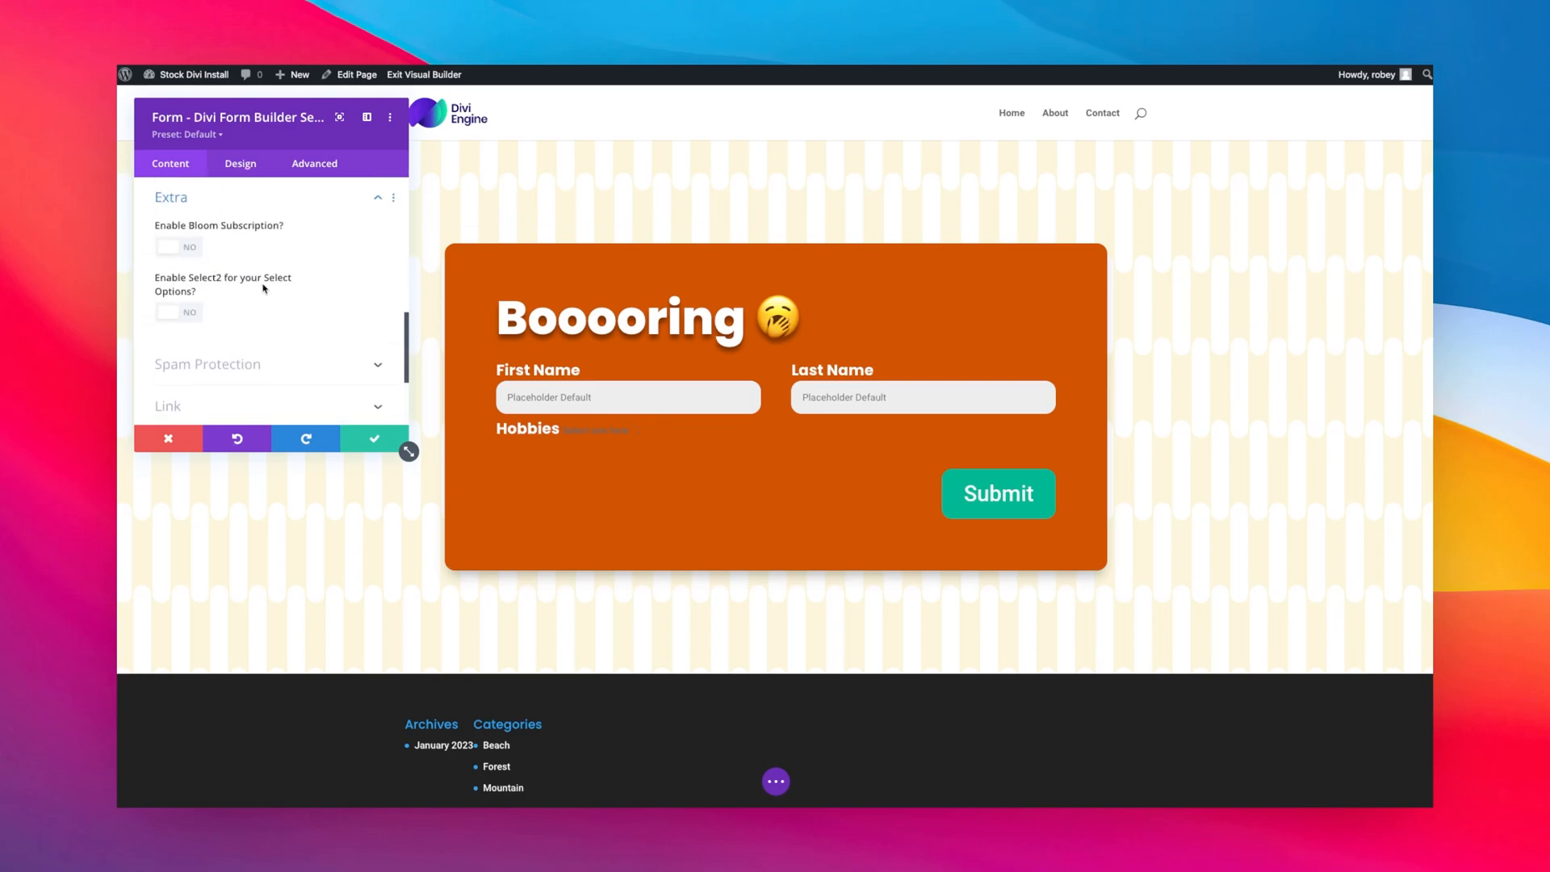
pyautogui.moveTo(170, 316)
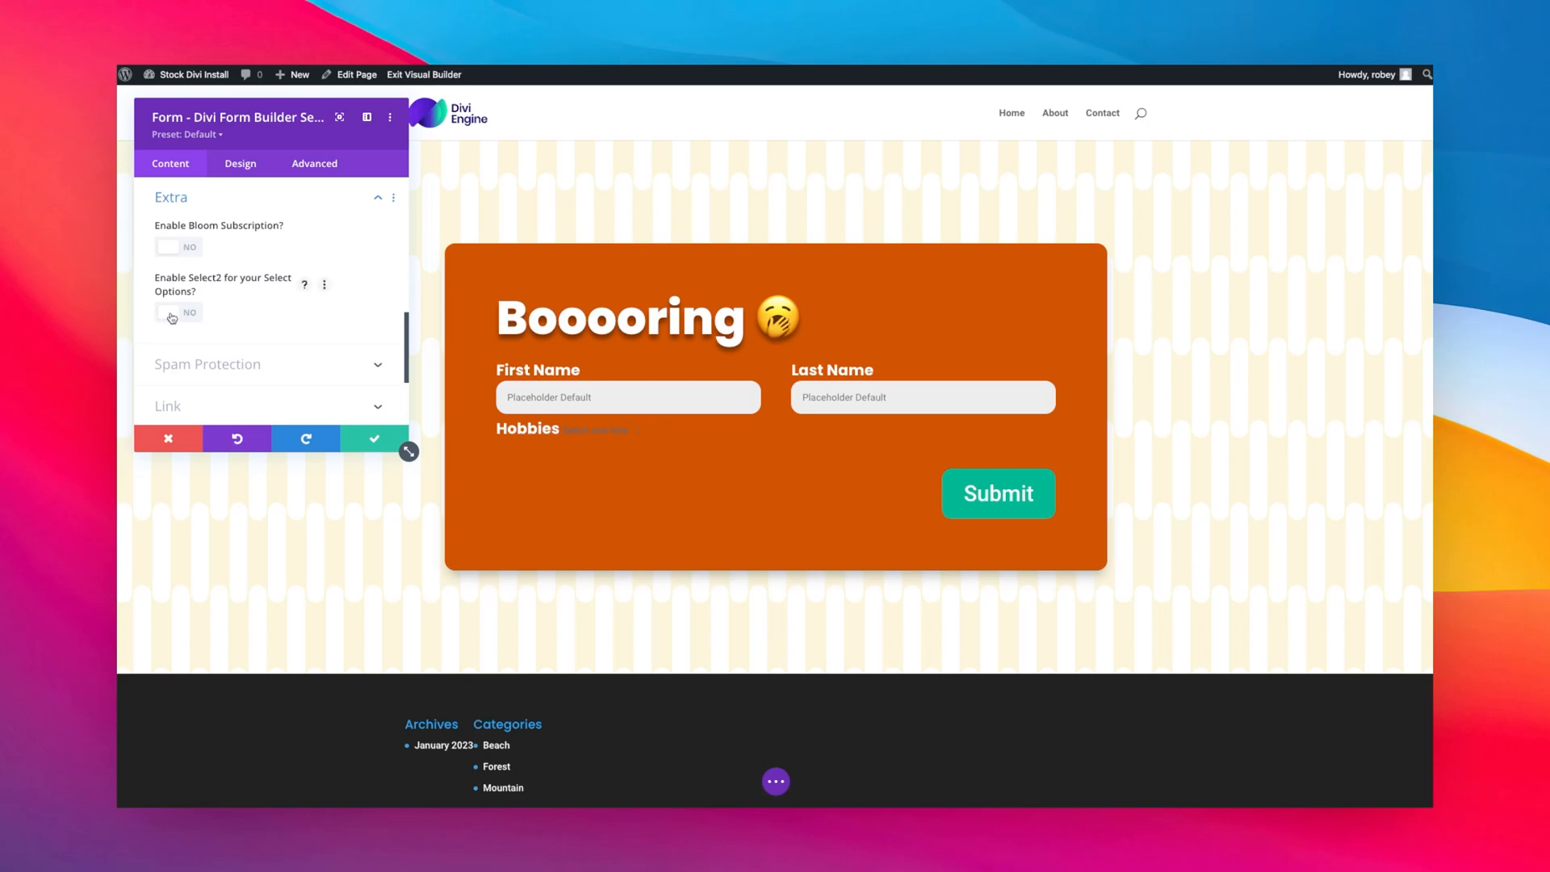
pyautogui.click(177, 312)
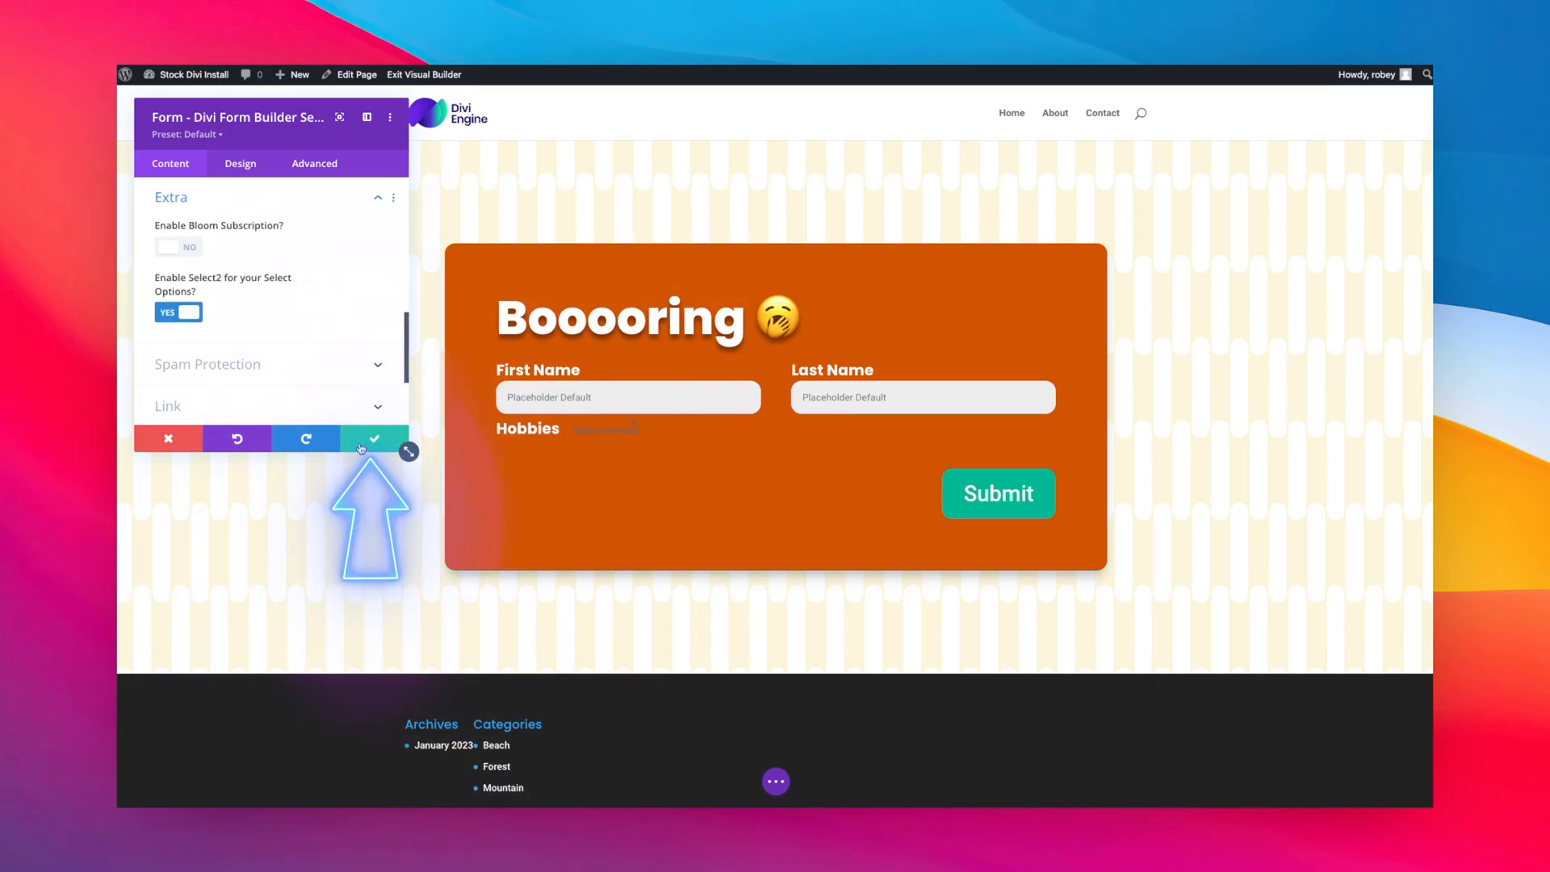
pyautogui.click(373, 438)
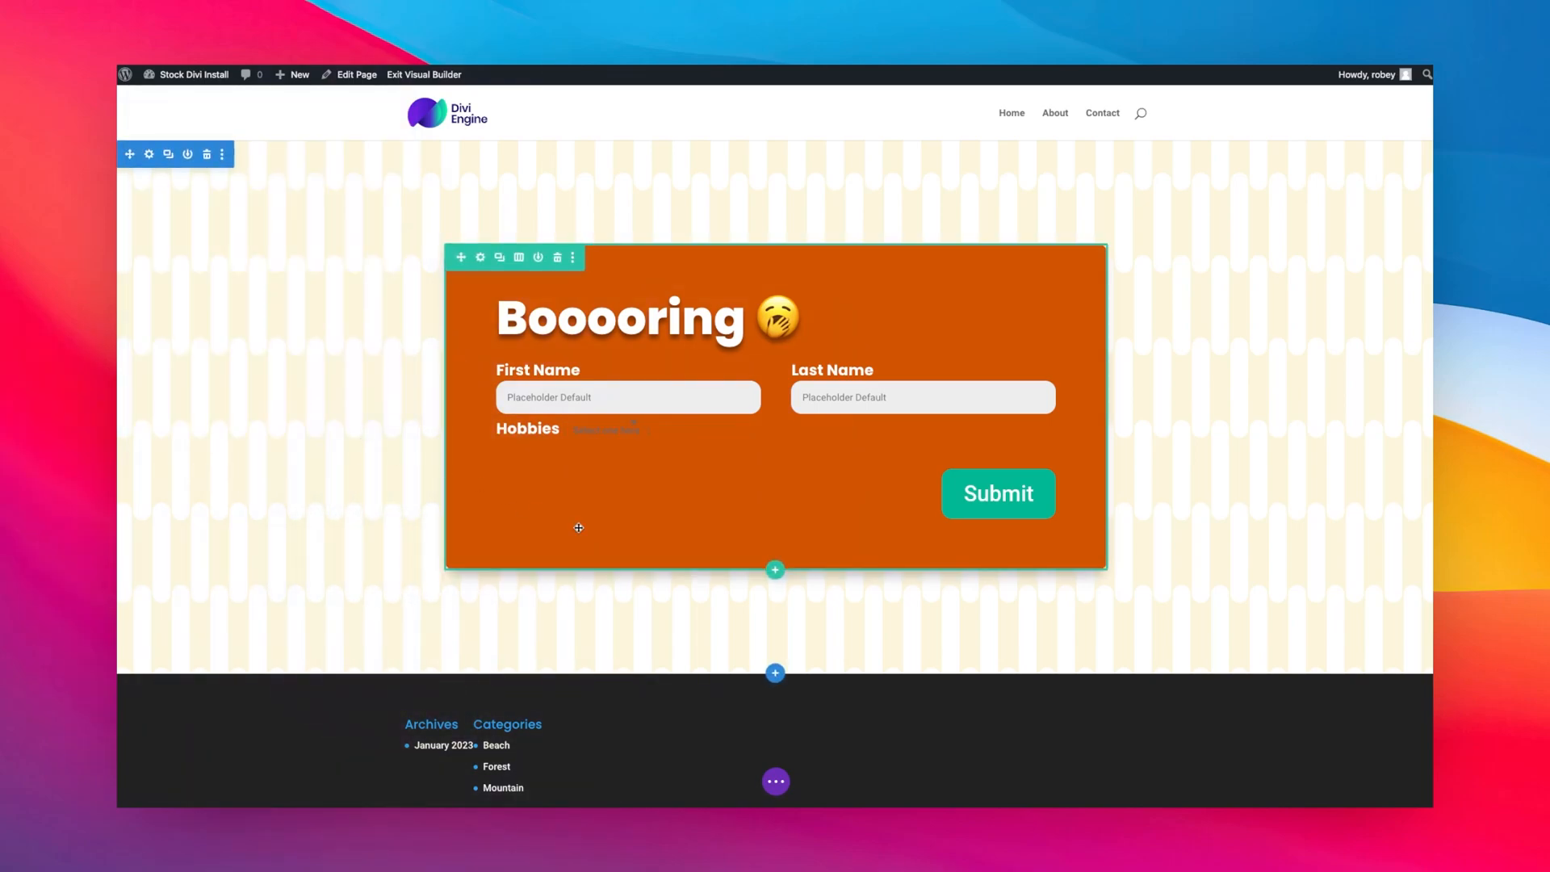
pyautogui.click(775, 780)
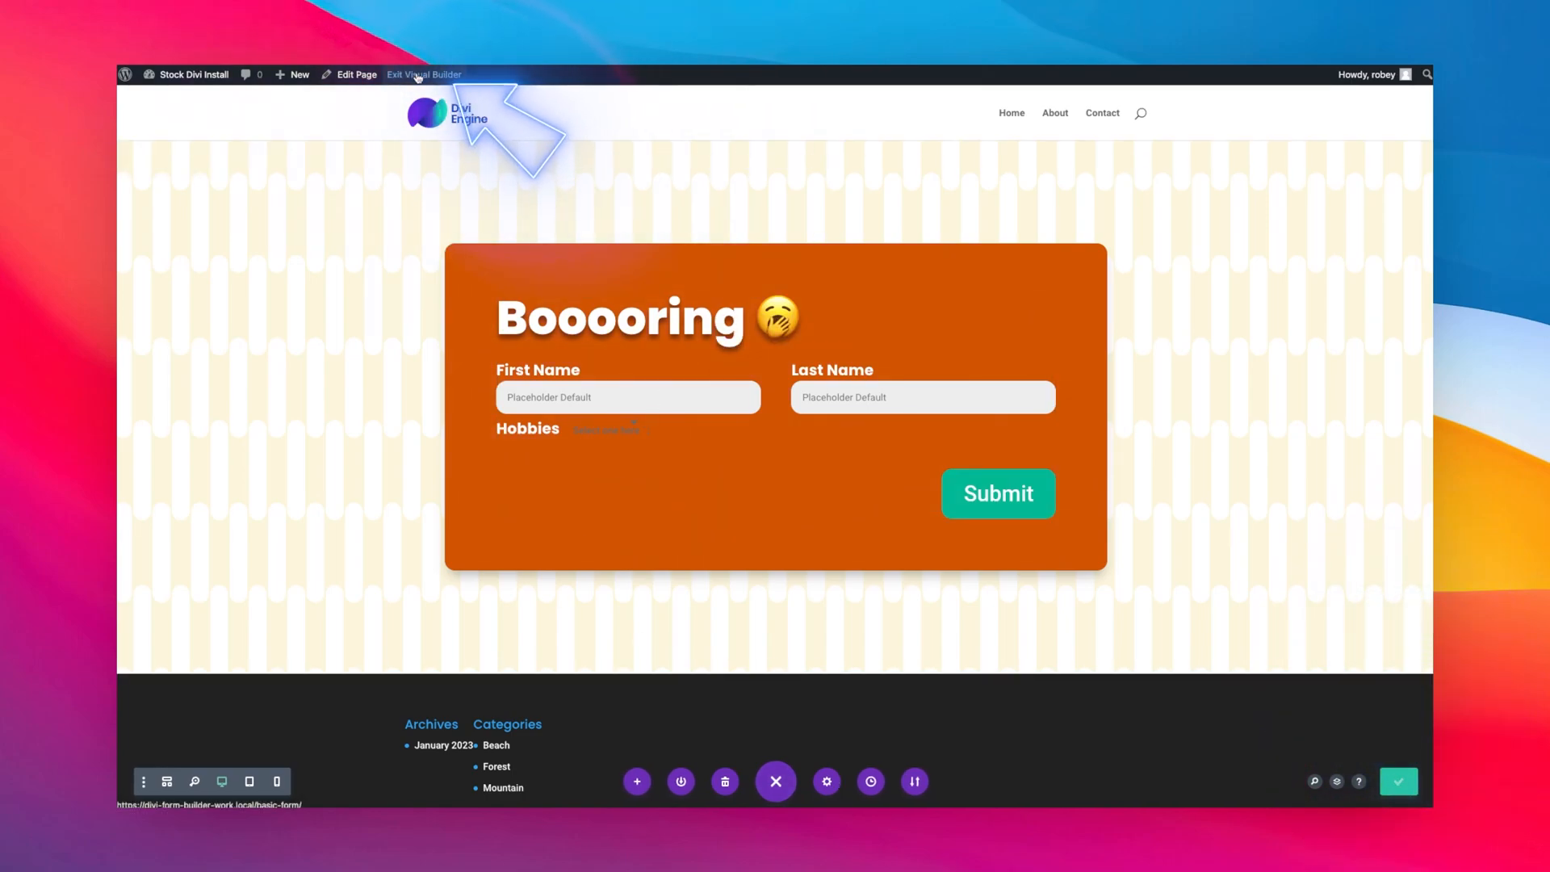
# Exit the Visual Builder, search 'craf' in the live Hobbies dropdown and scroll its options
pyautogui.click(423, 74)
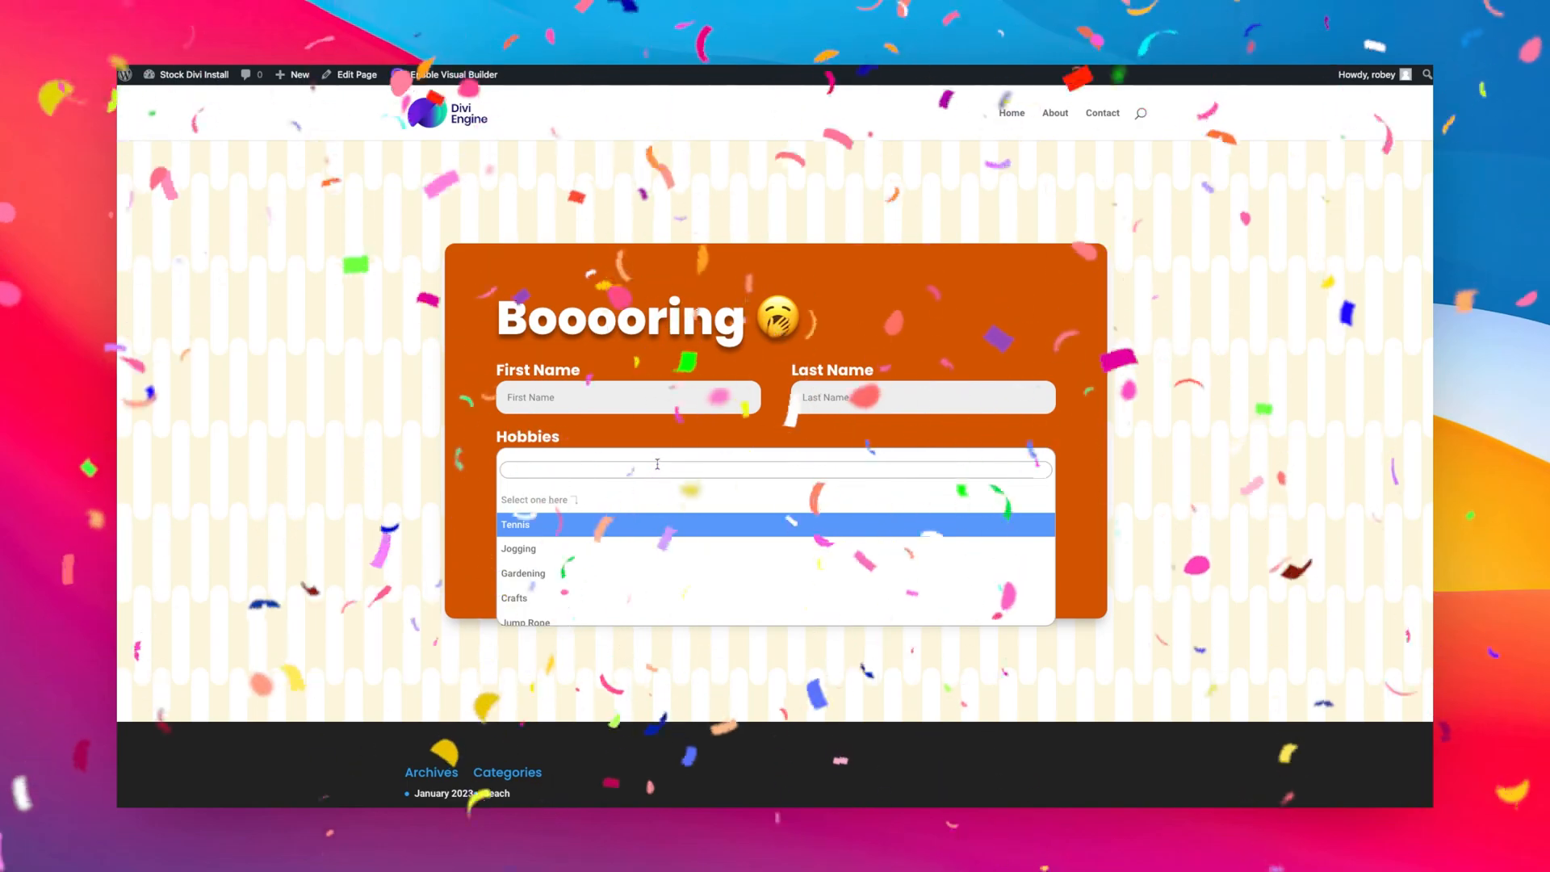
pyautogui.write('craf')
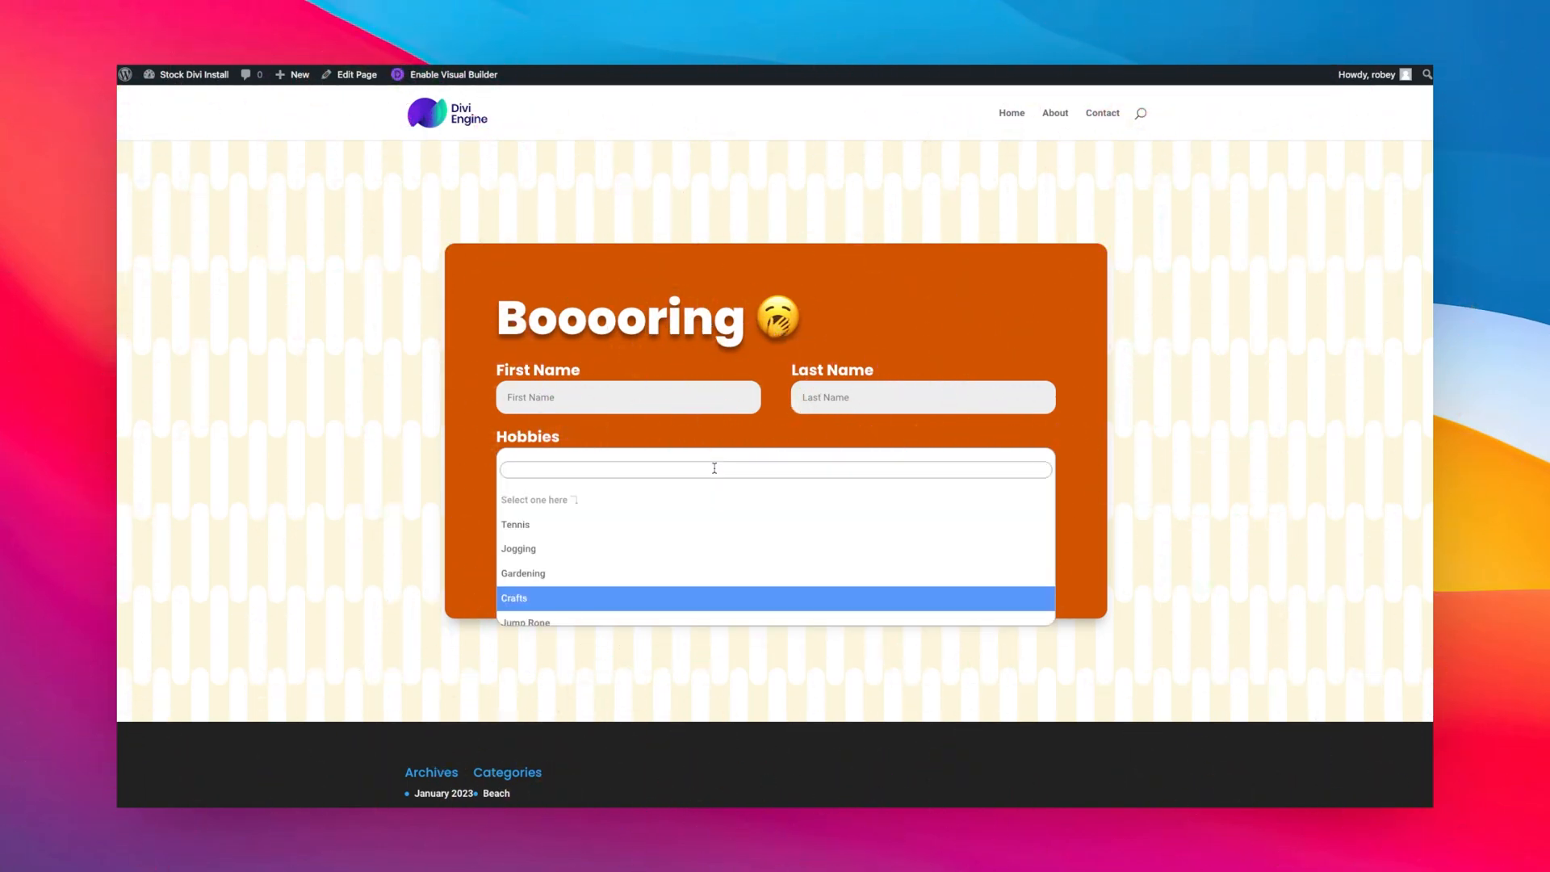
pyautogui.scroll(-3)
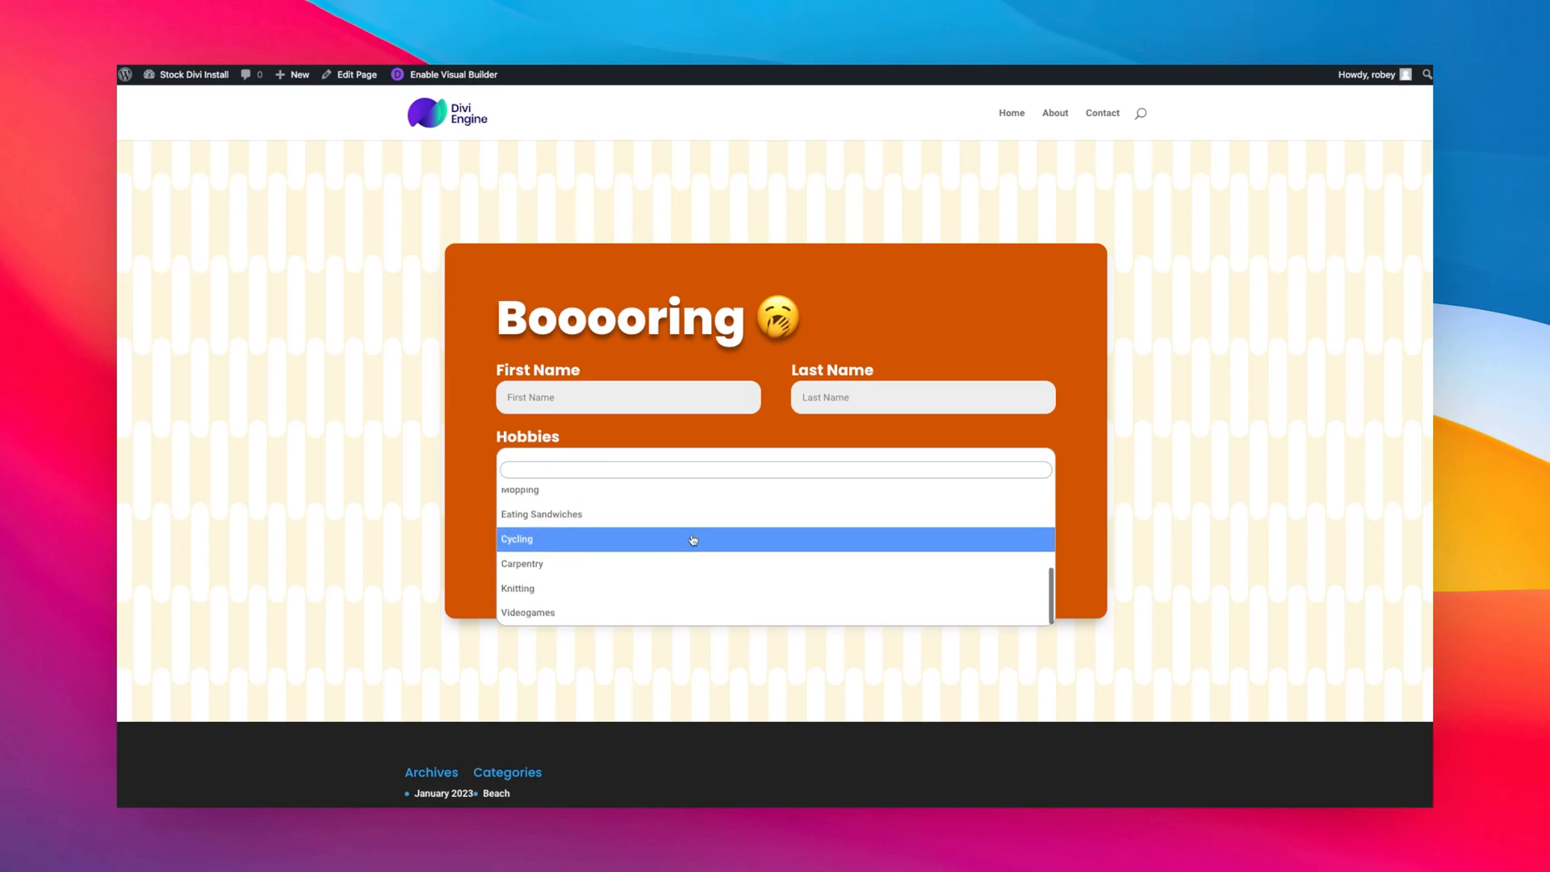
pyautogui.scroll(3)
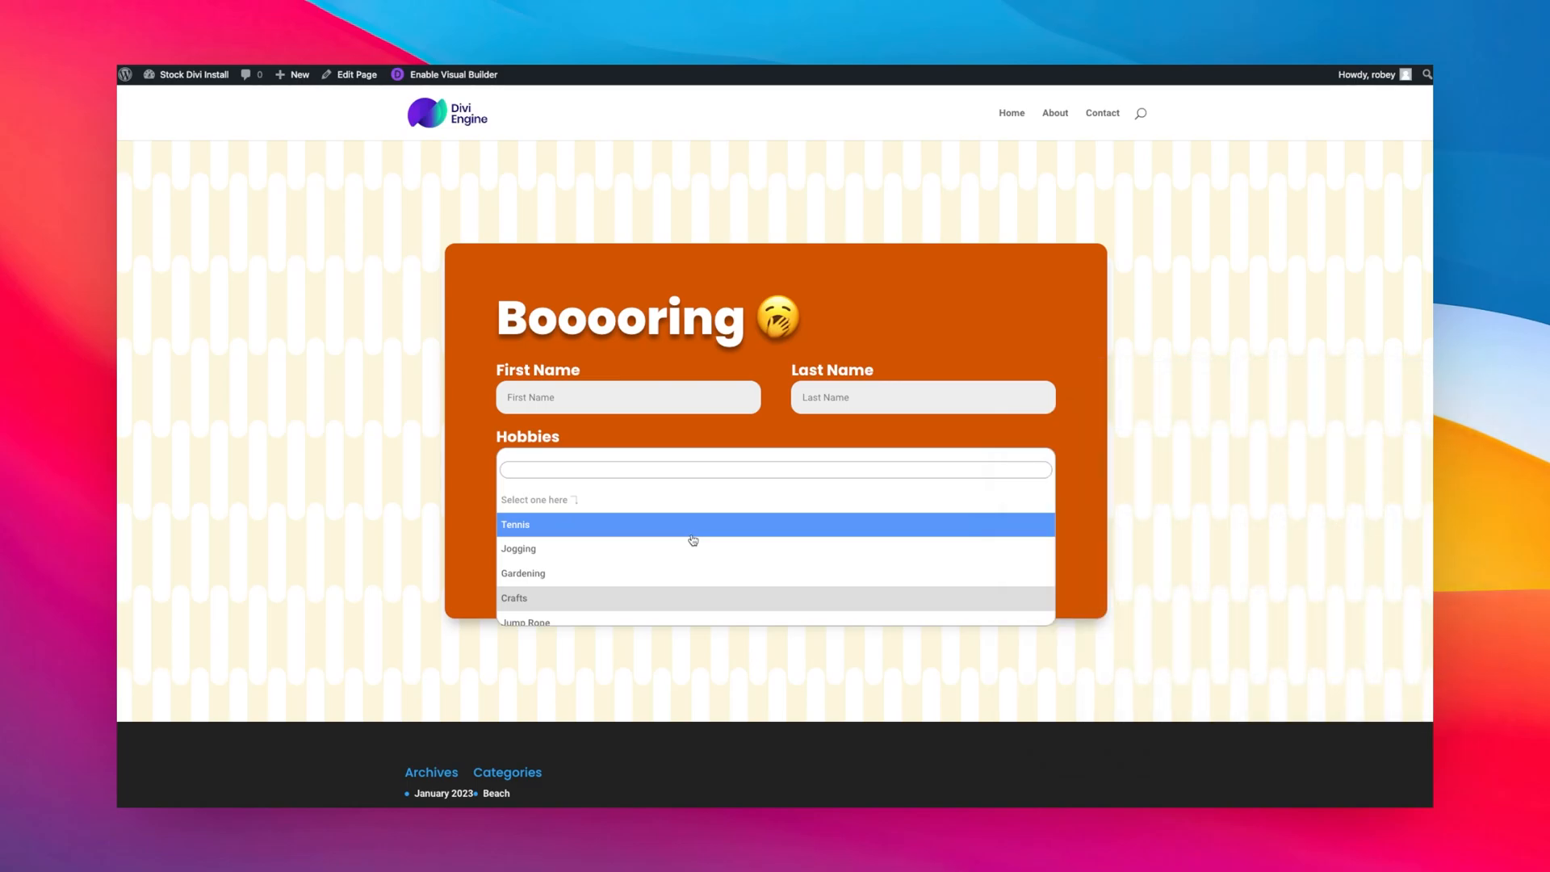
pyautogui.moveTo(880, 428)
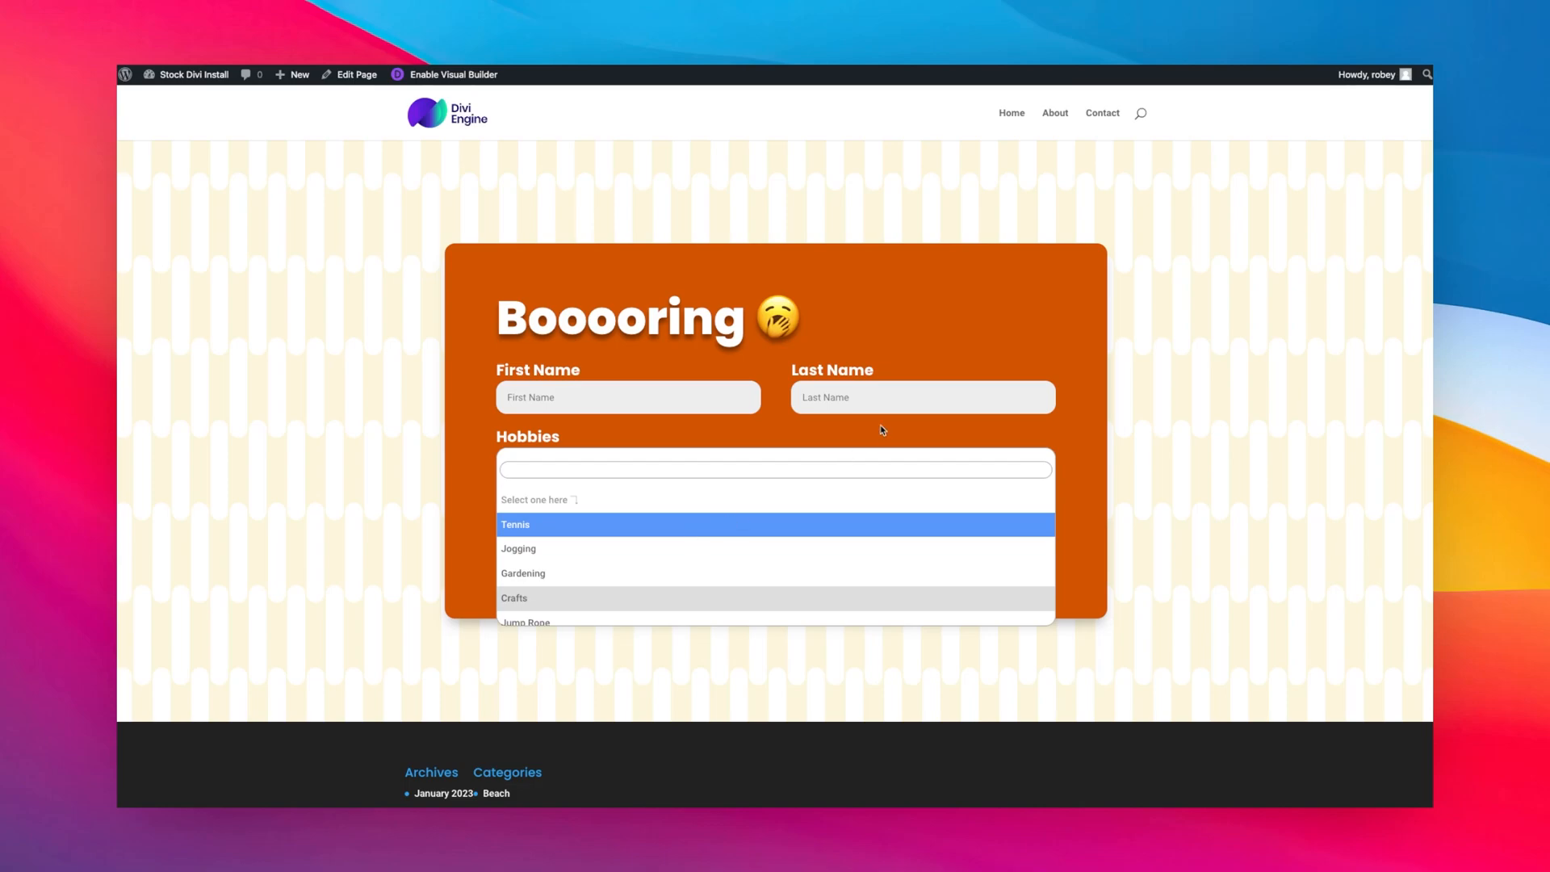
pyautogui.moveTo(989, 339)
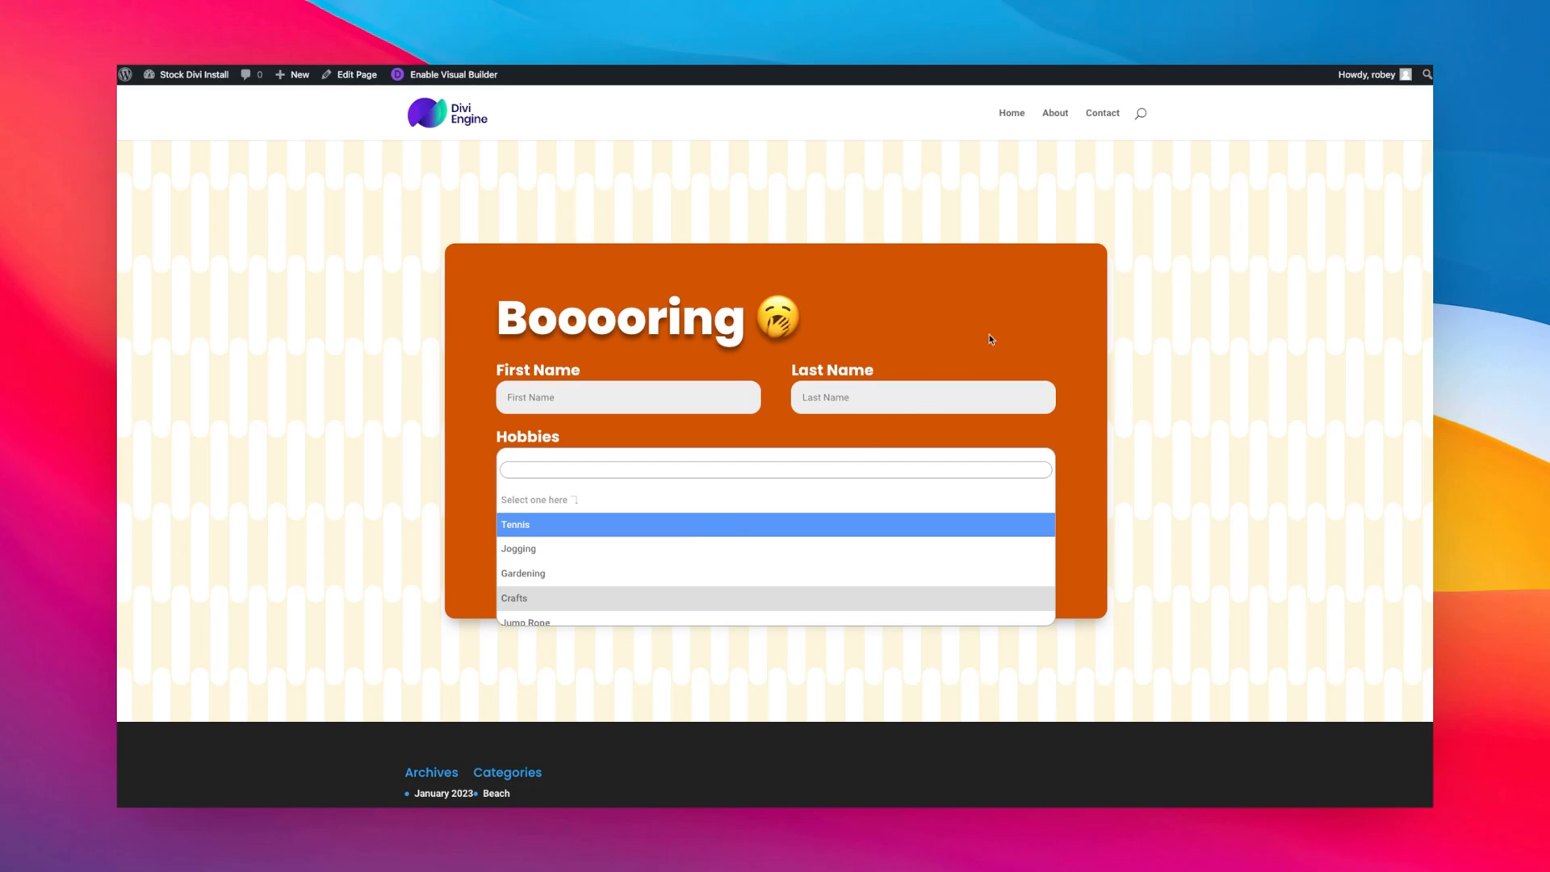
pyautogui.scroll(-3)
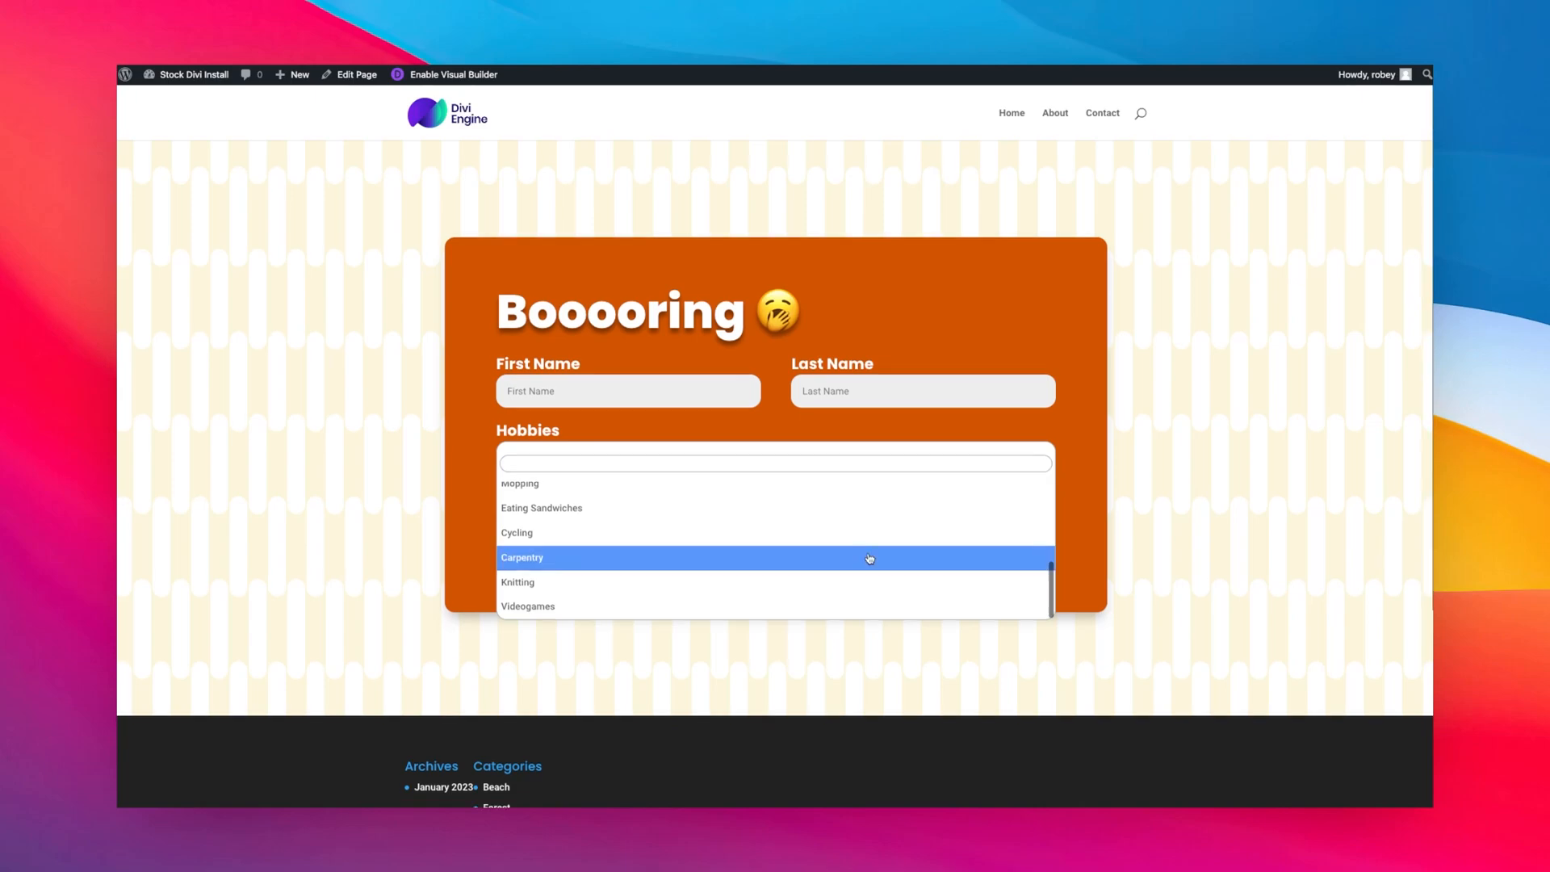